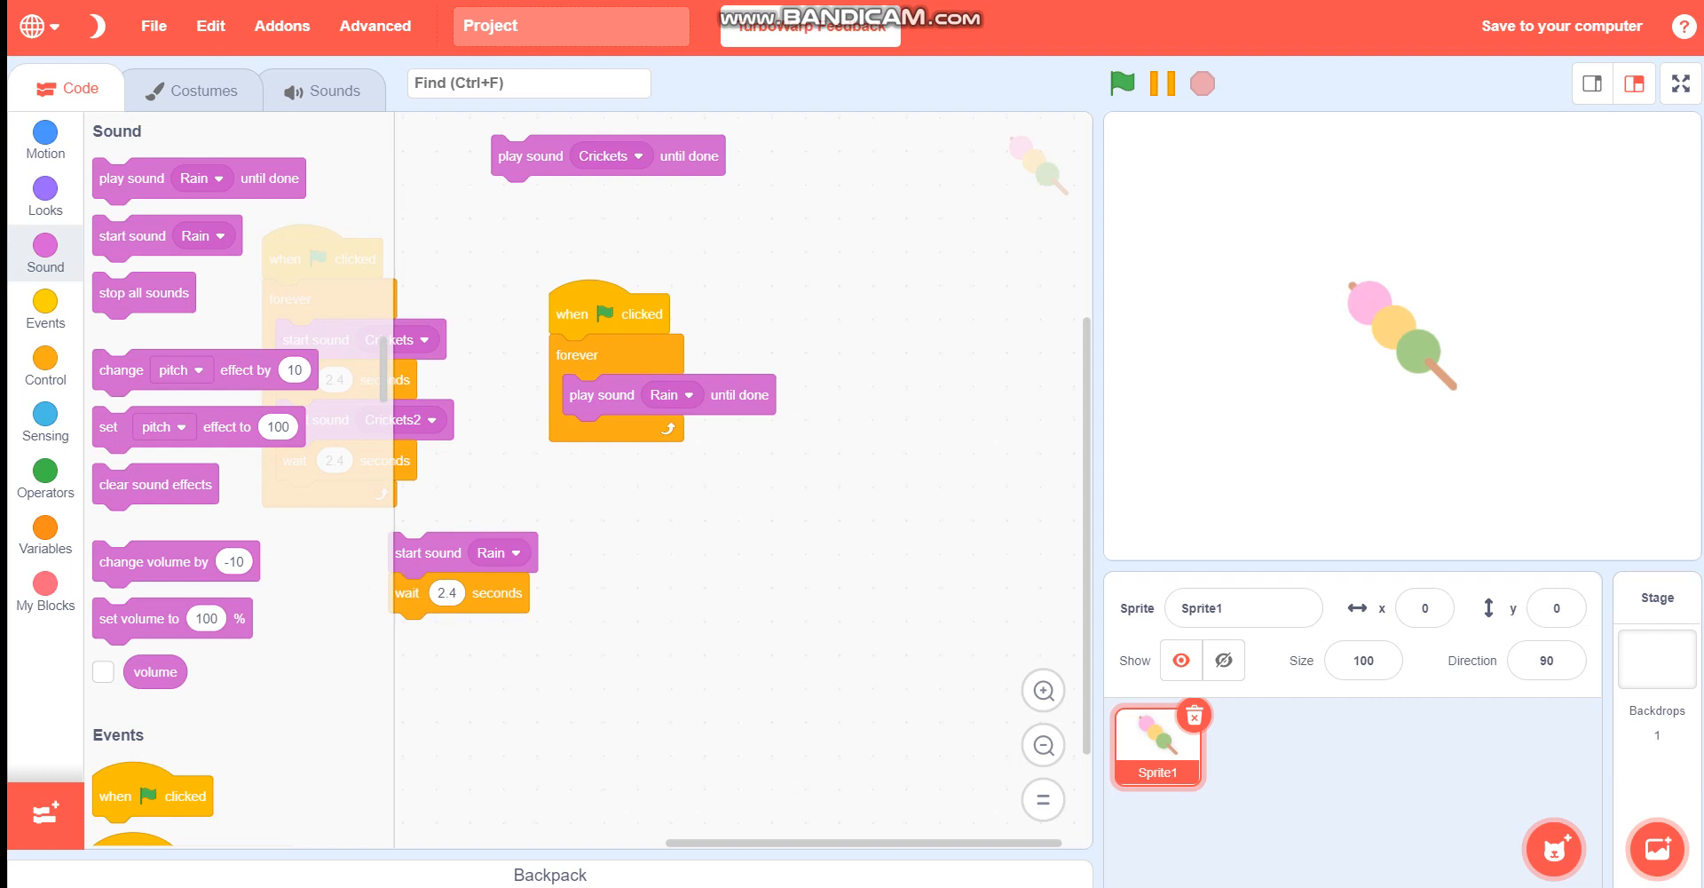
Pull 'play sound Rain until done' out of the forever loop and bring out 'start sound Rain'
click(1123, 83)
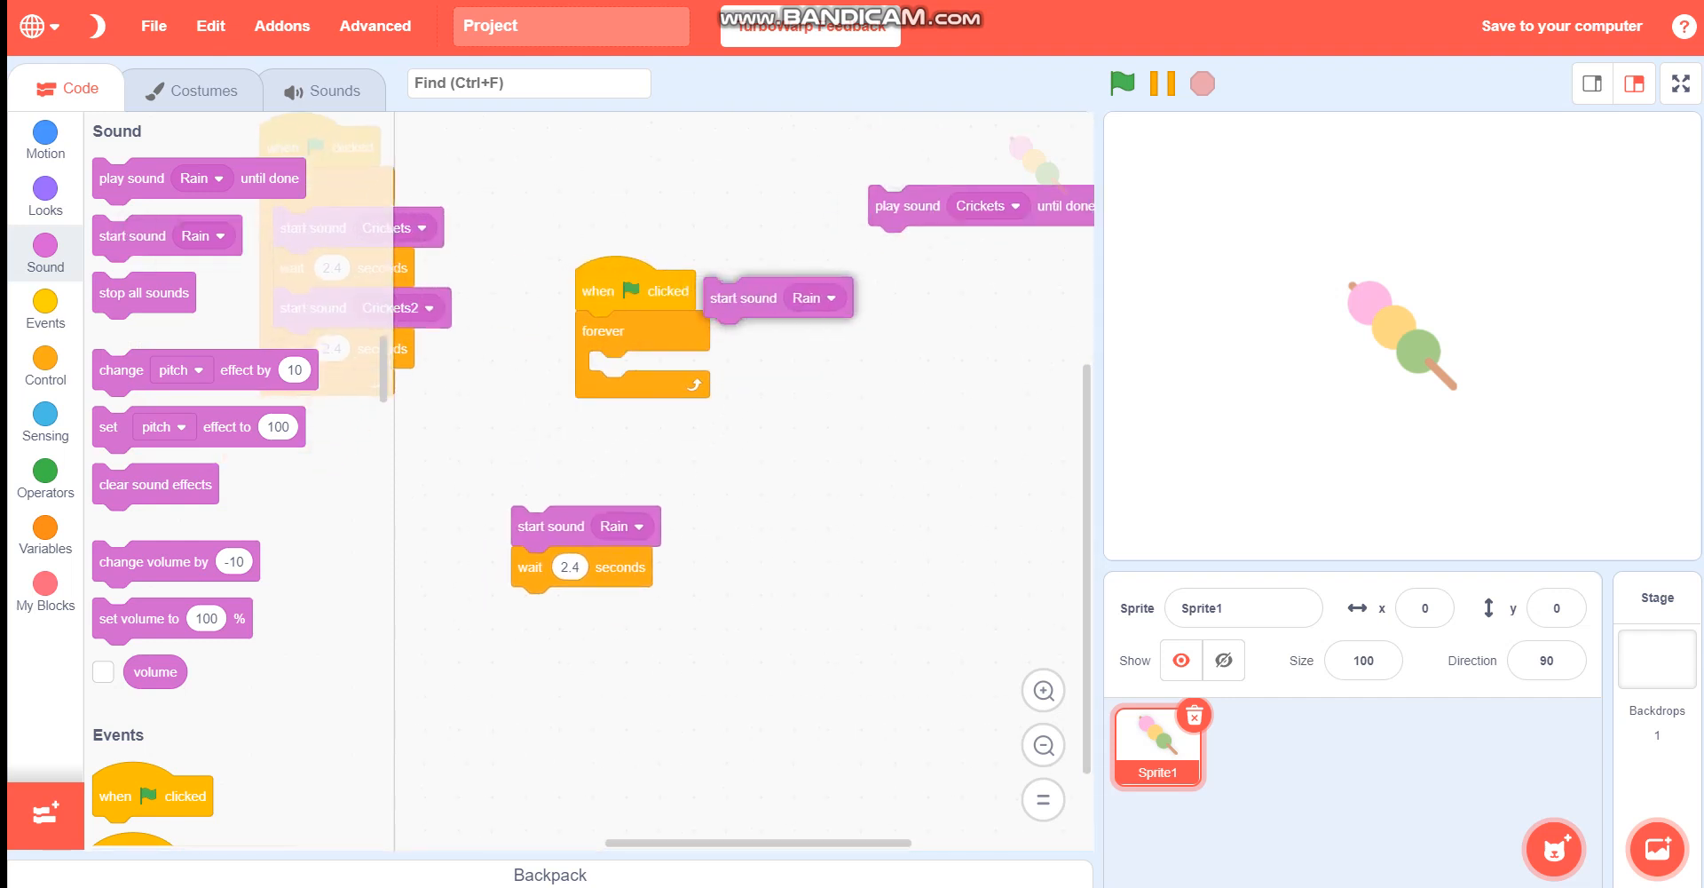
Put 'start sound Rain' inside the forever loop, test-run and stop it, and try the sound dropdown
drag(778, 297, 658, 370)
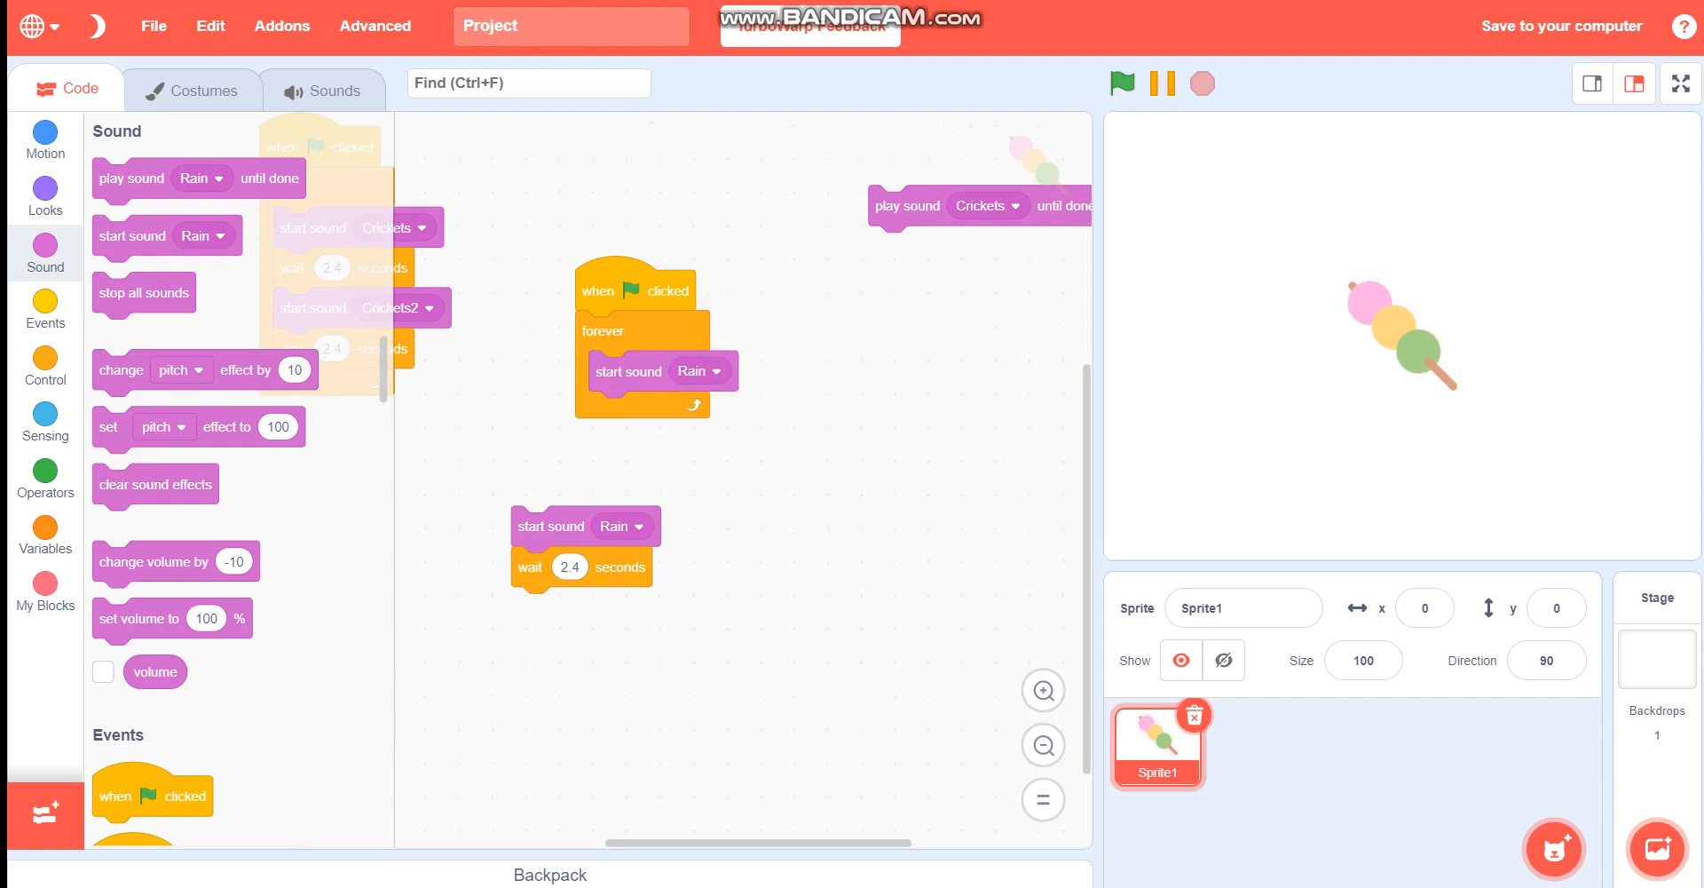
click(1122, 84)
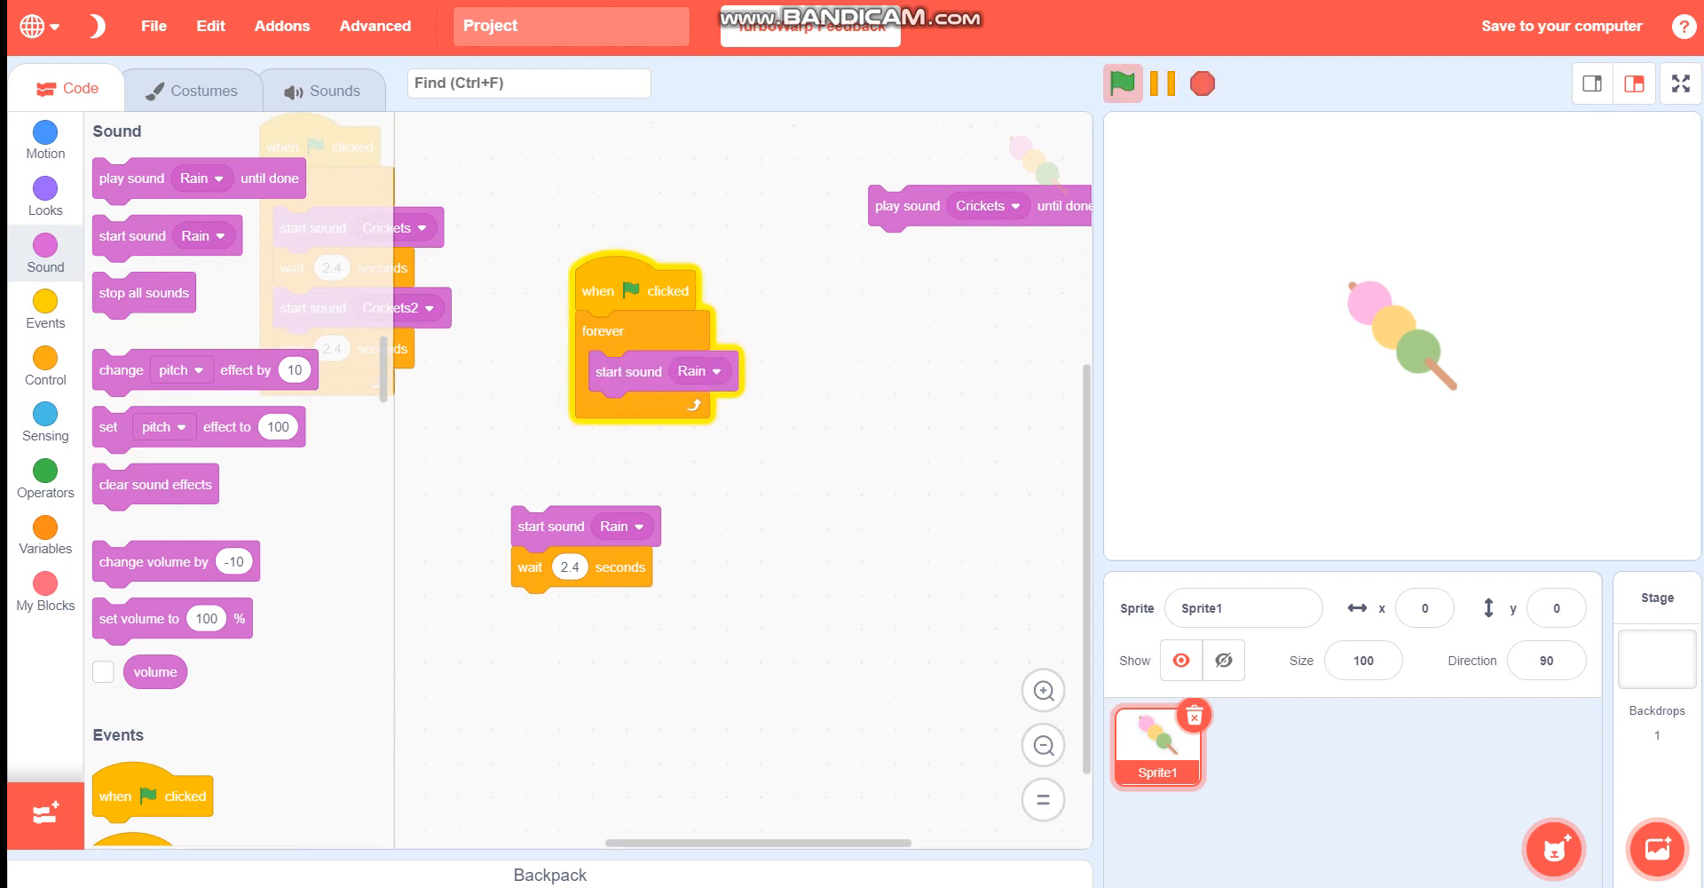
click(1123, 83)
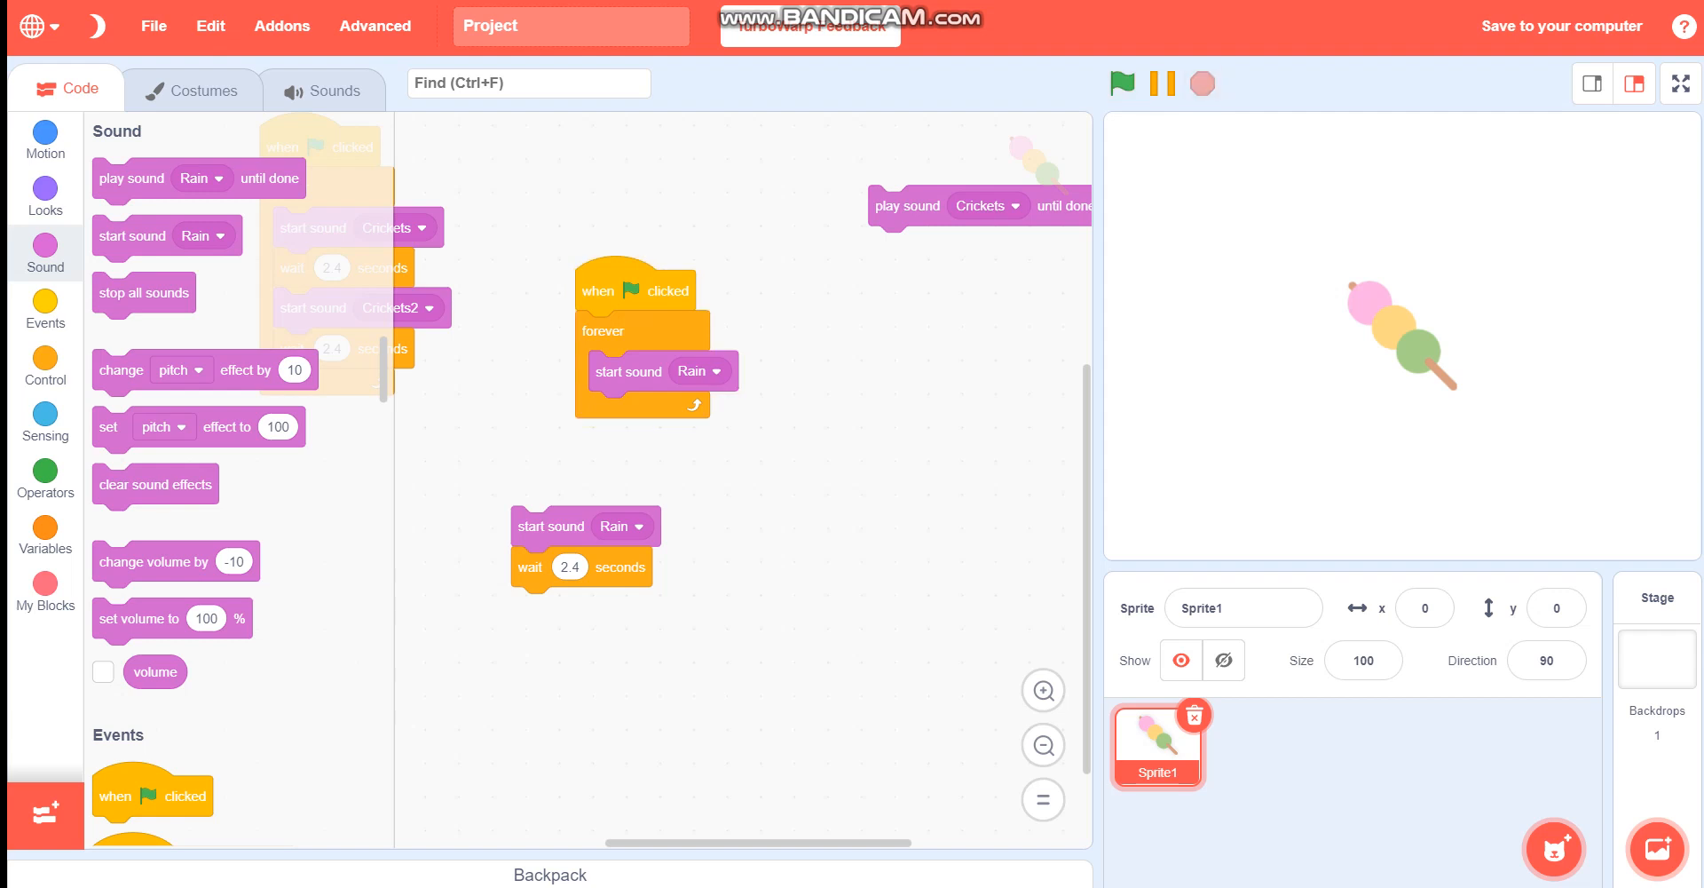
click(701, 370)
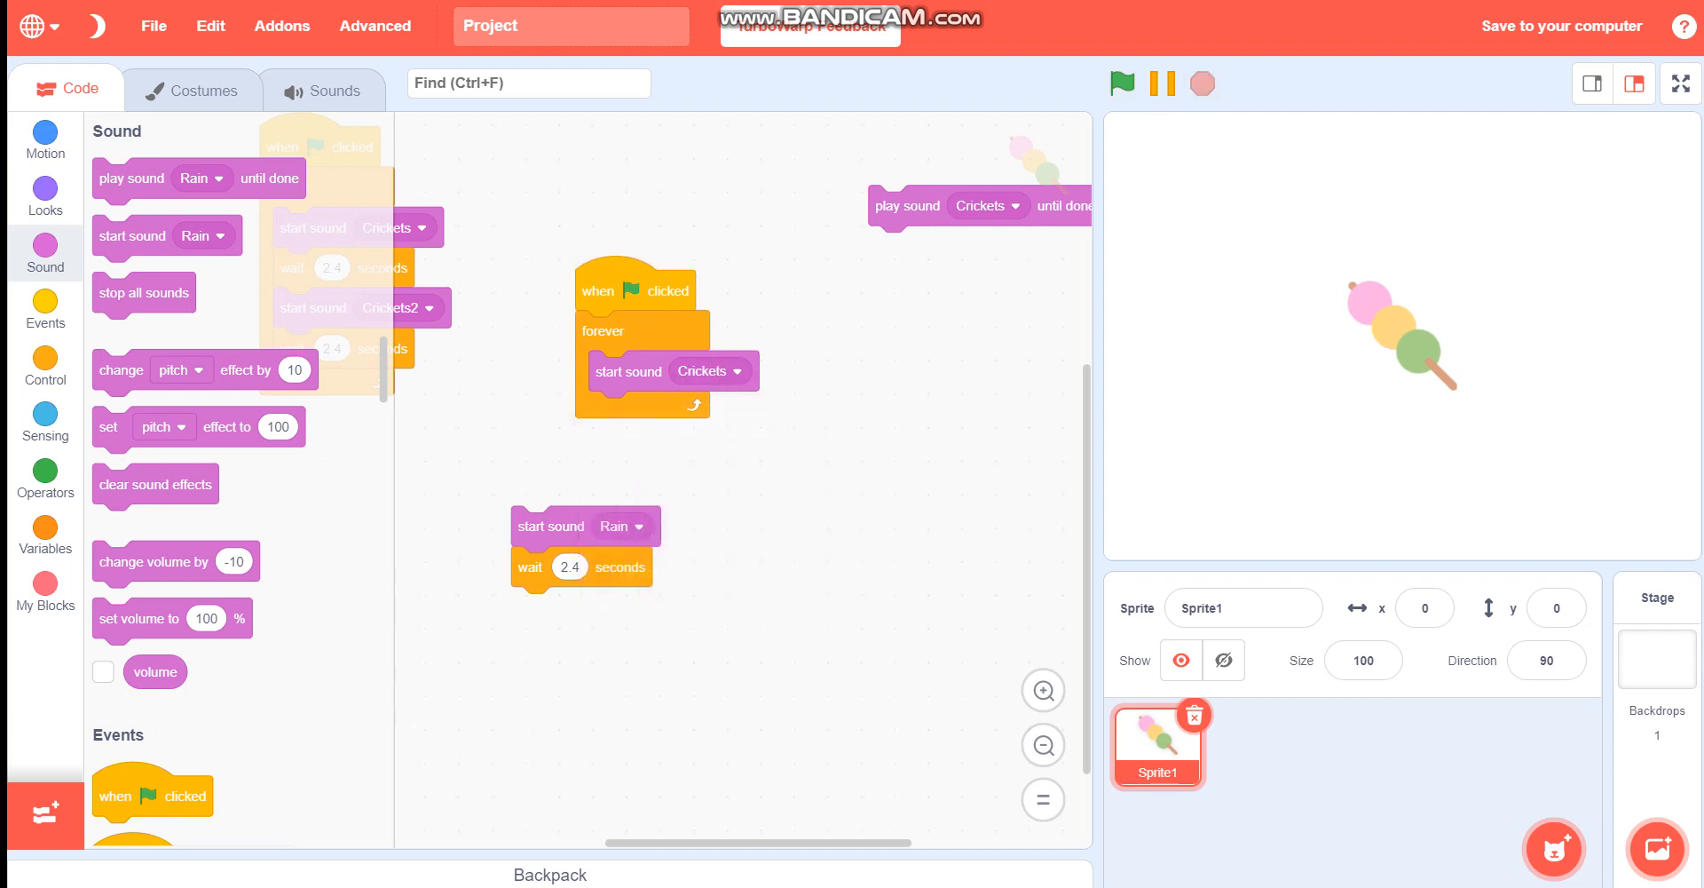
click(1122, 83)
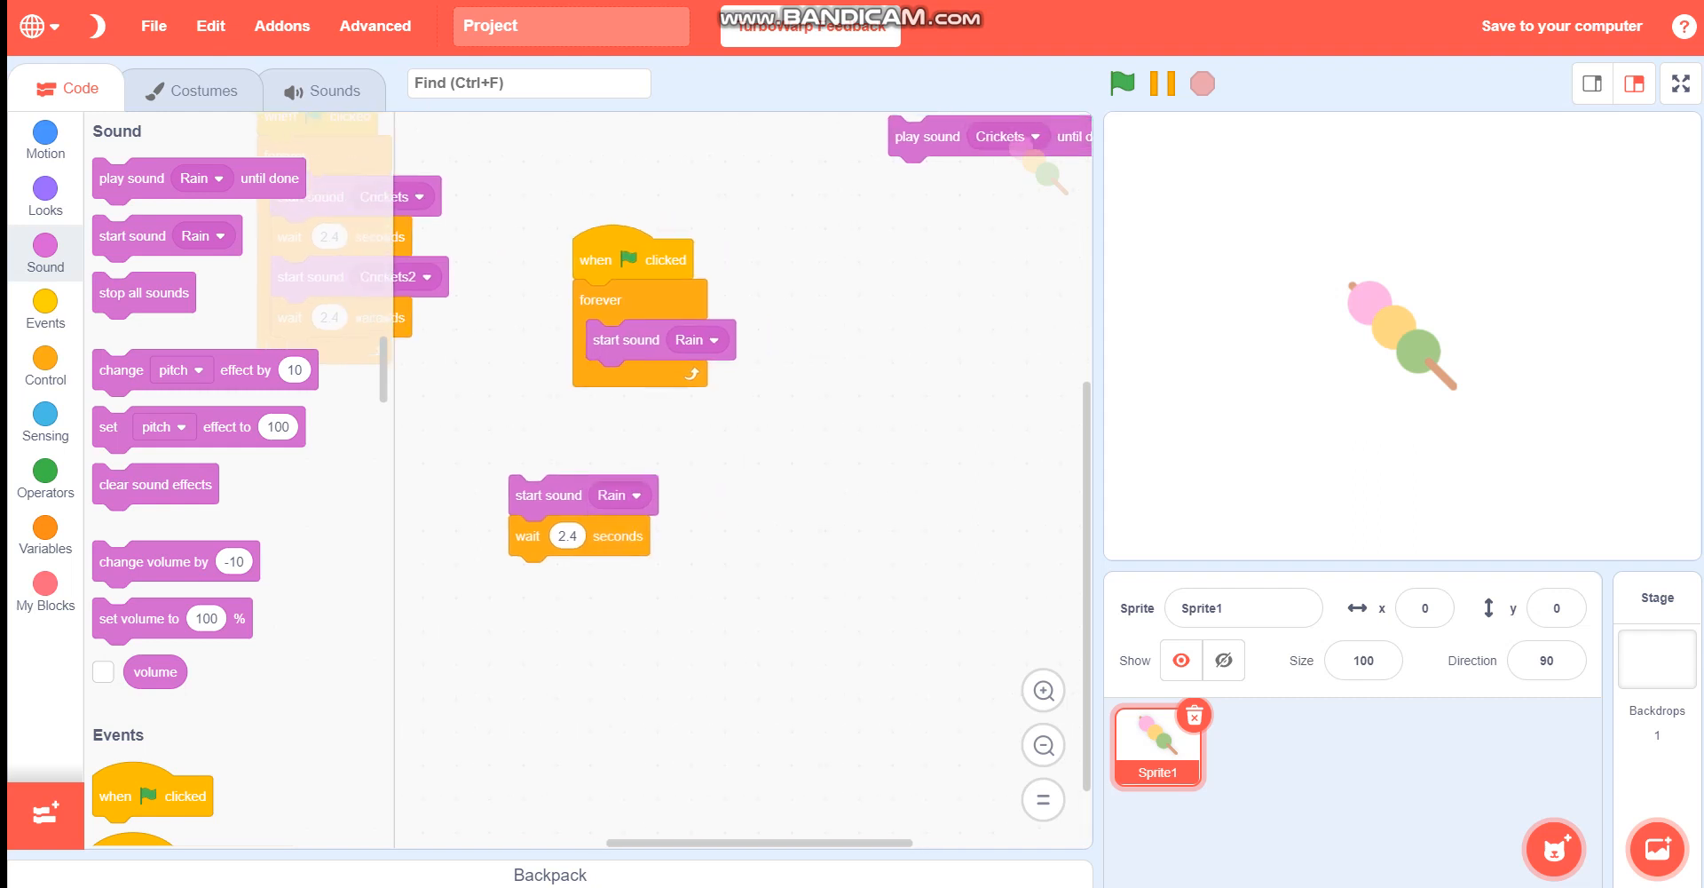
Add a wait block under 'start sound Rain' and check Rain's 1.98-second length in Sounds
click(44, 366)
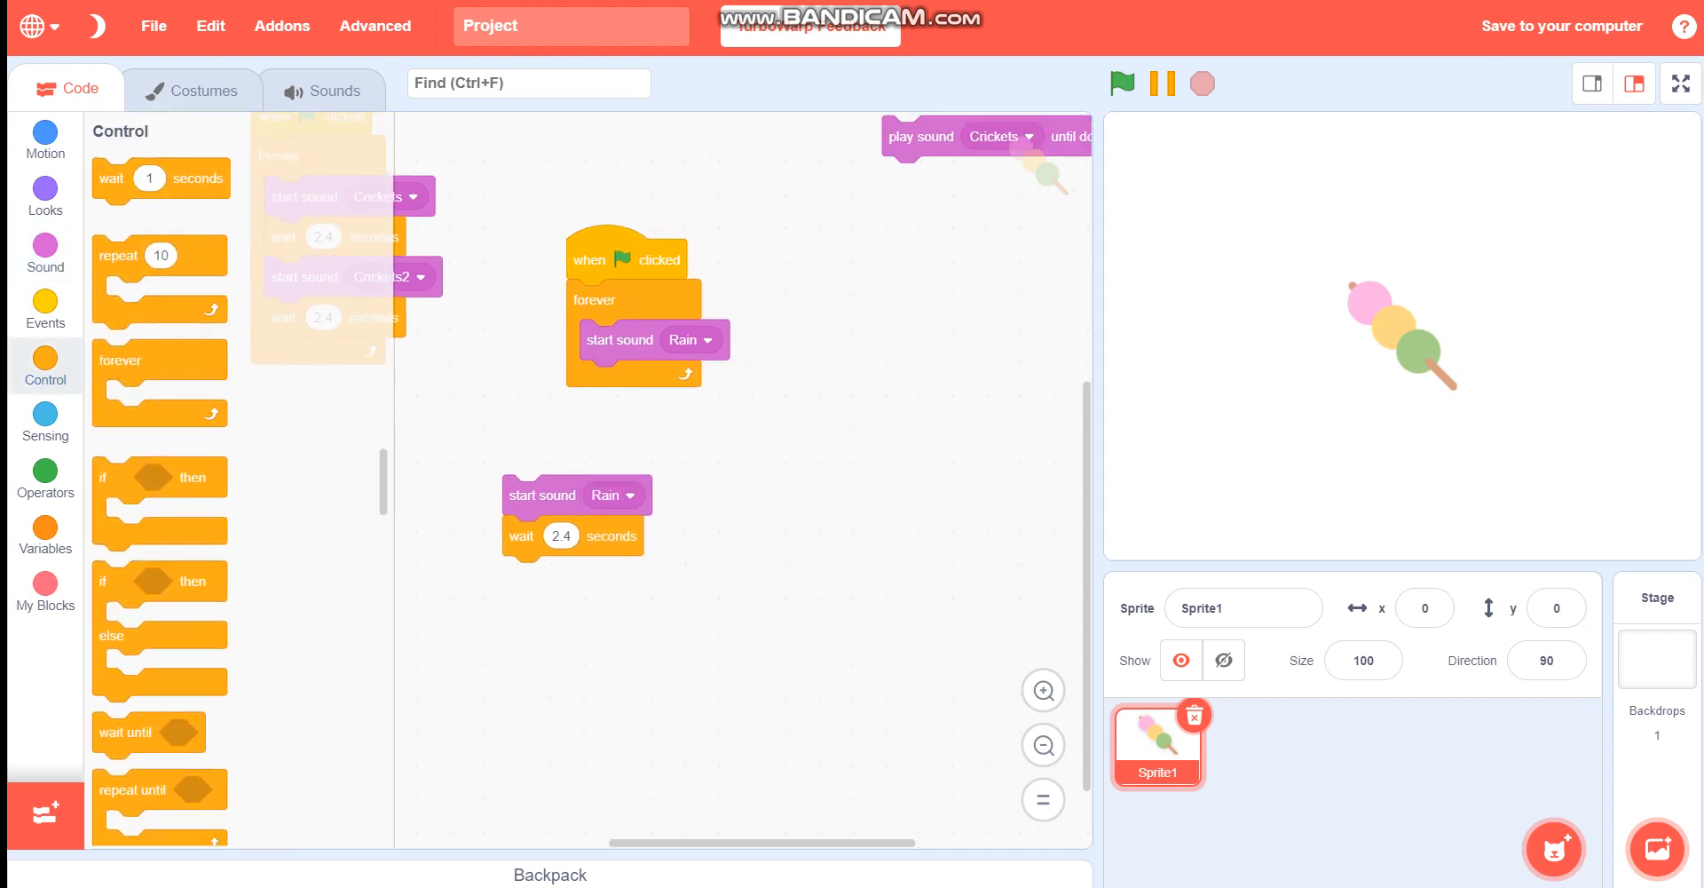
drag(160, 179, 636, 380)
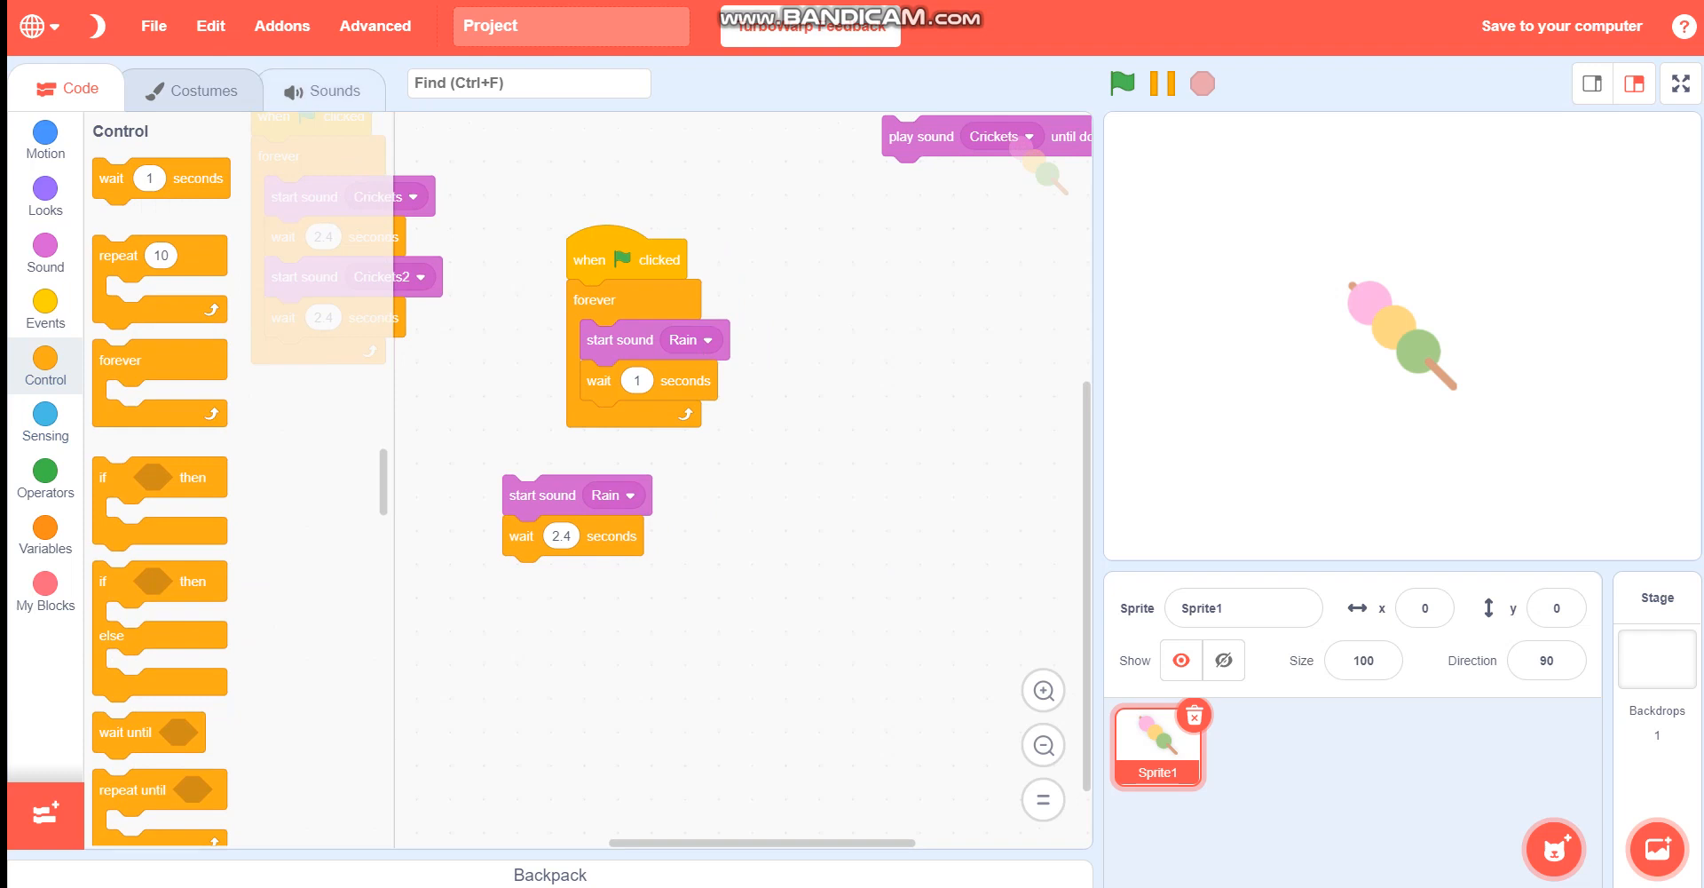
click(322, 89)
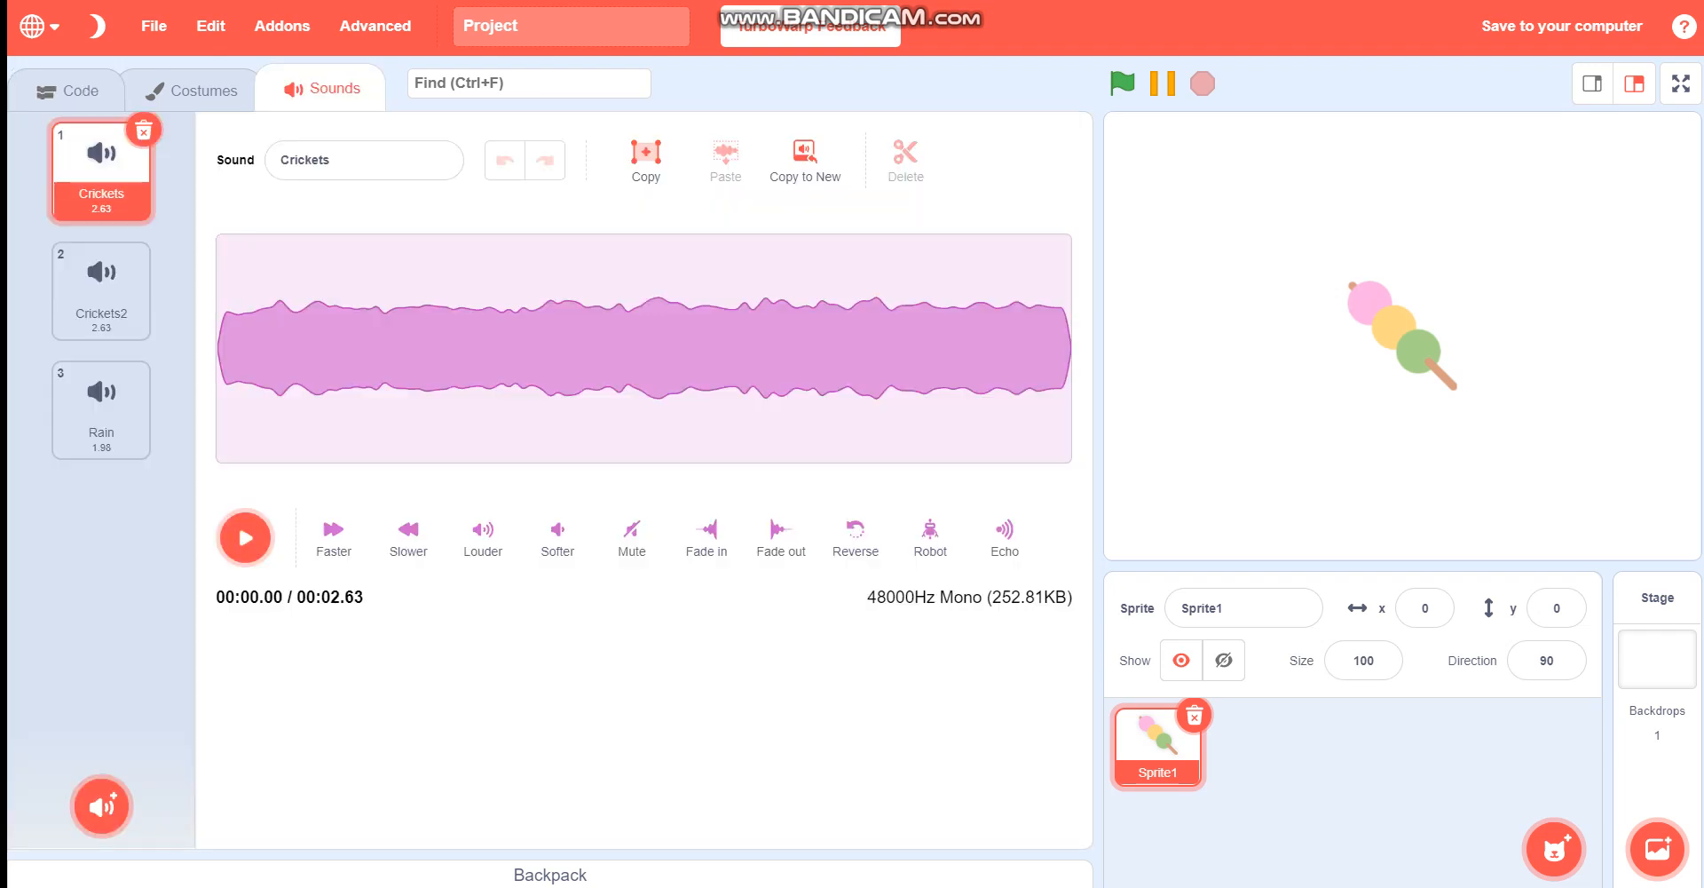
click(100, 407)
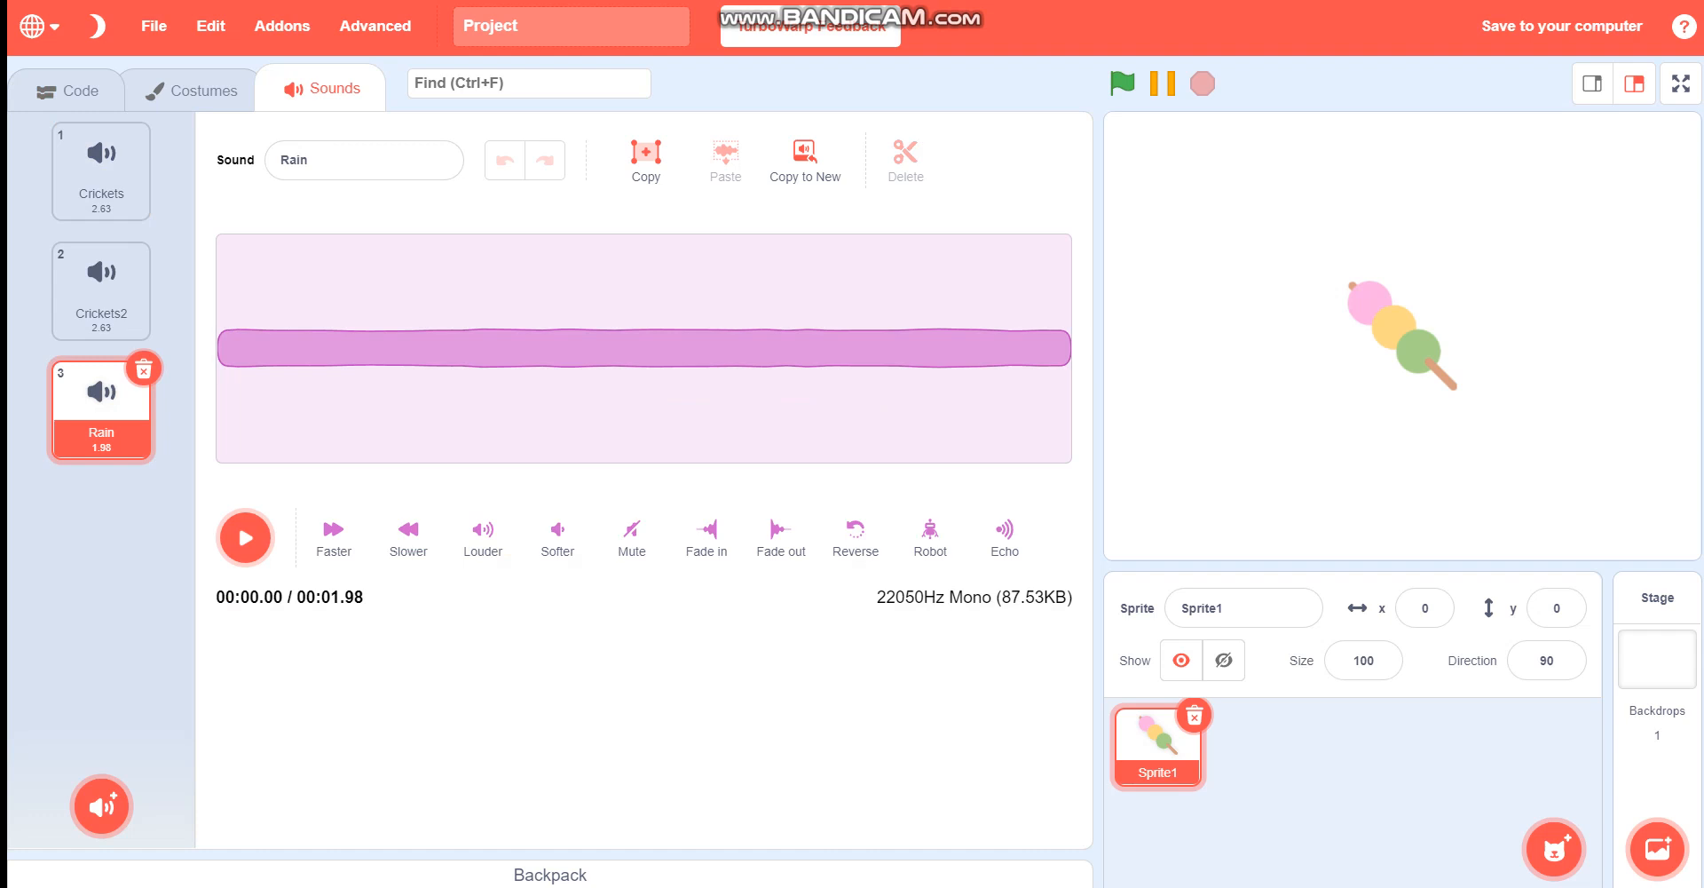
click(65, 89)
text(1.98)
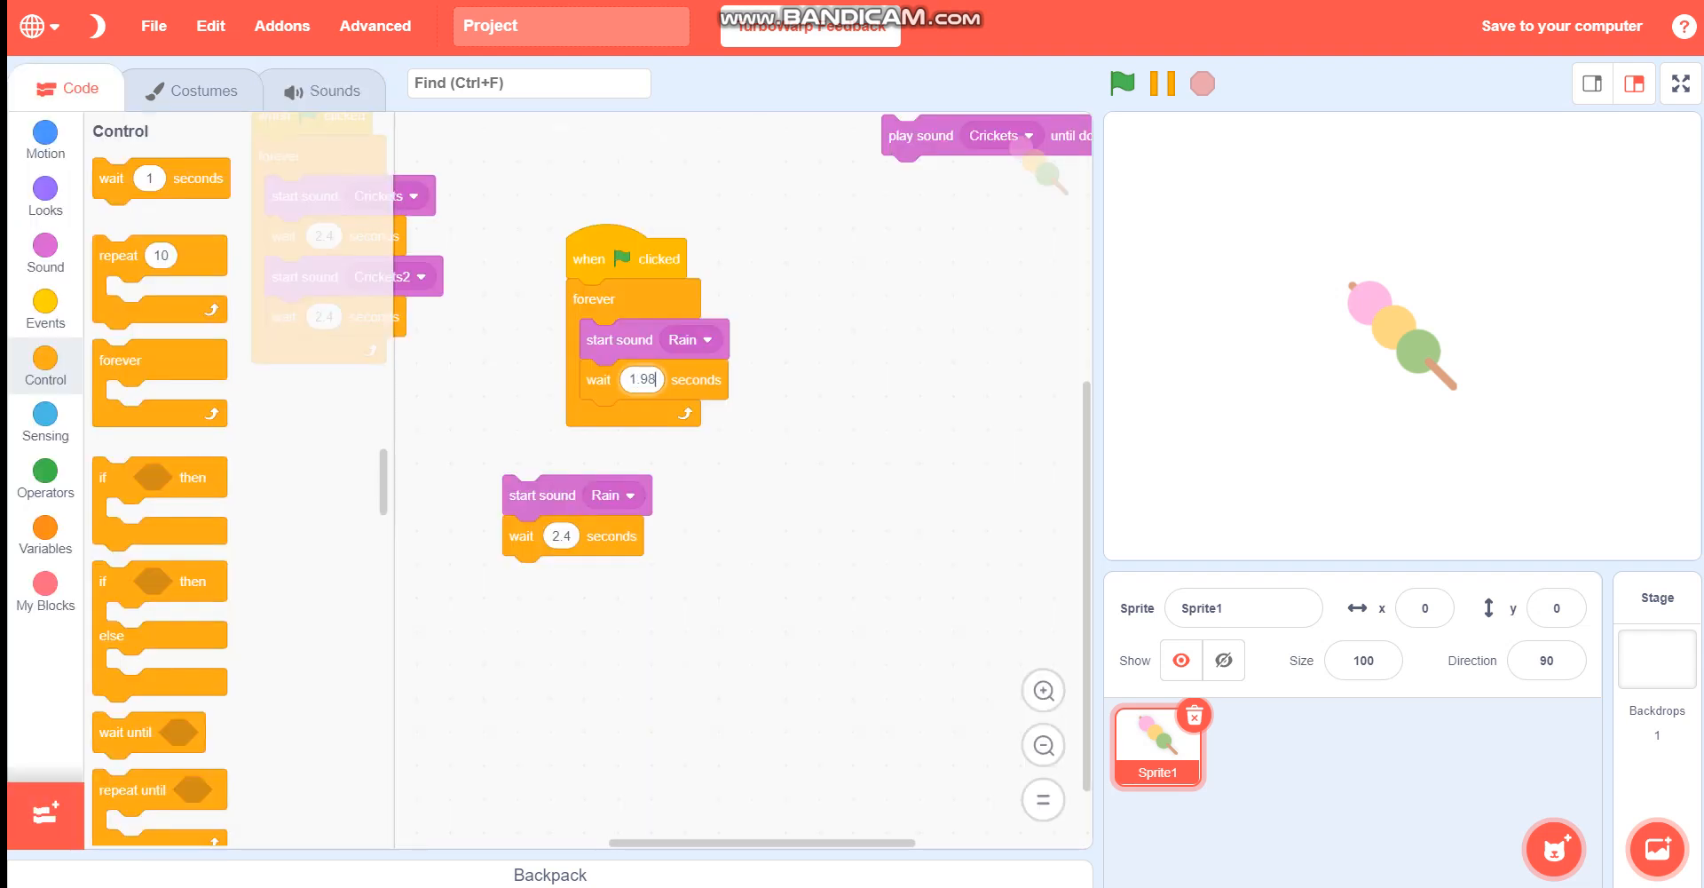
Trim the loop's wait from 1.98 to 1.95, then to 1.90 seconds, while running the script
click(1122, 84)
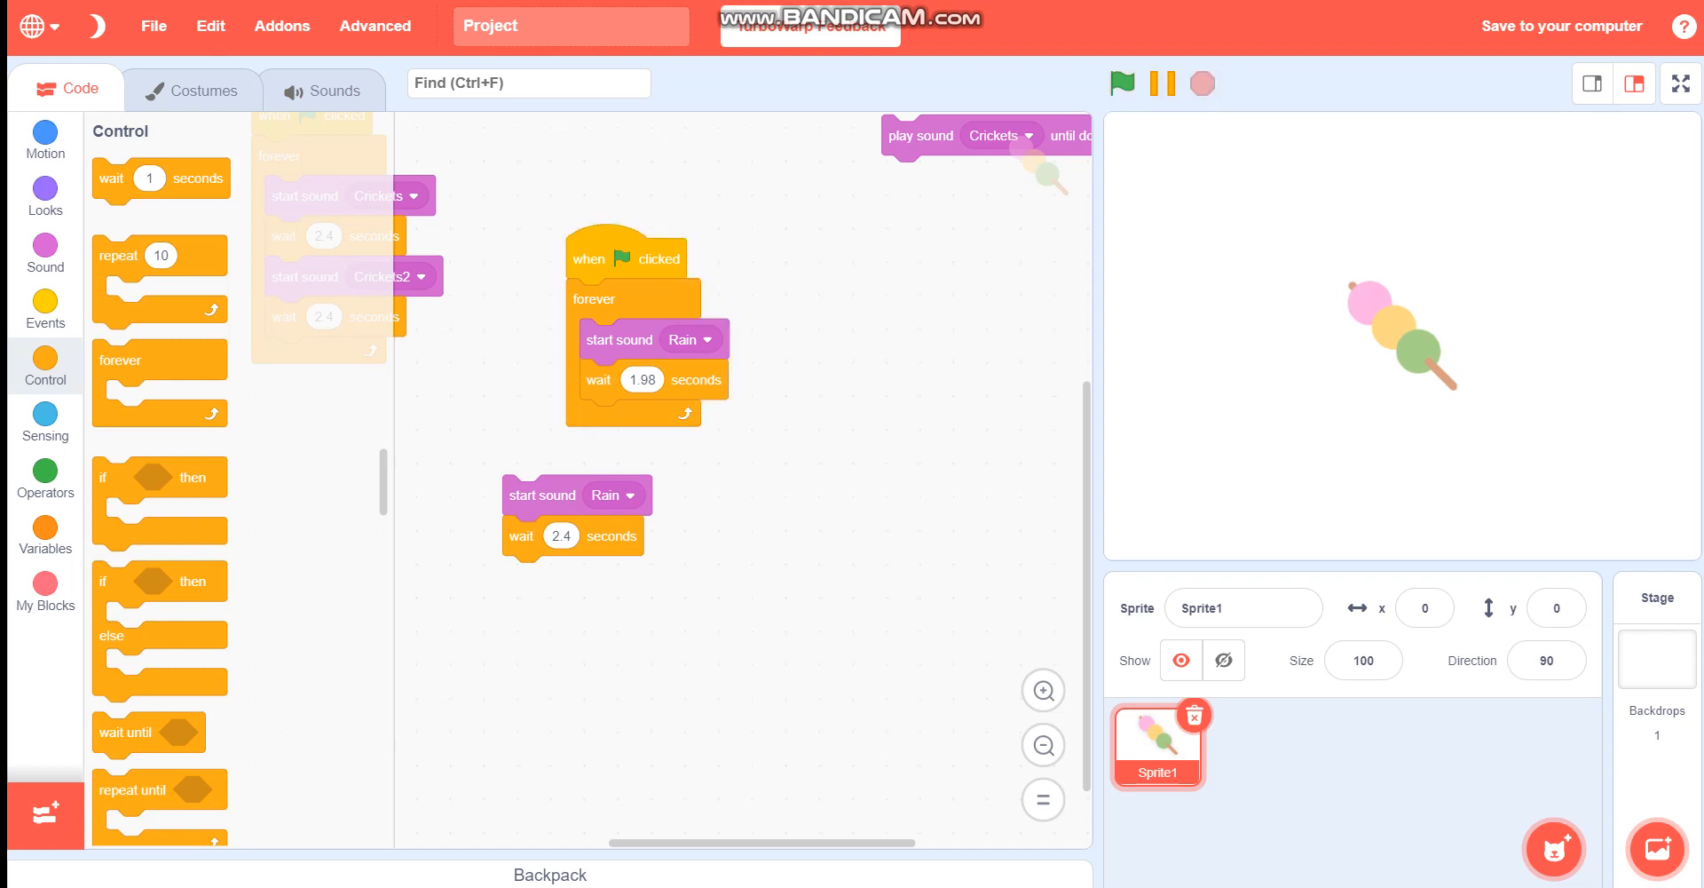
click(641, 379)
text(1.95)
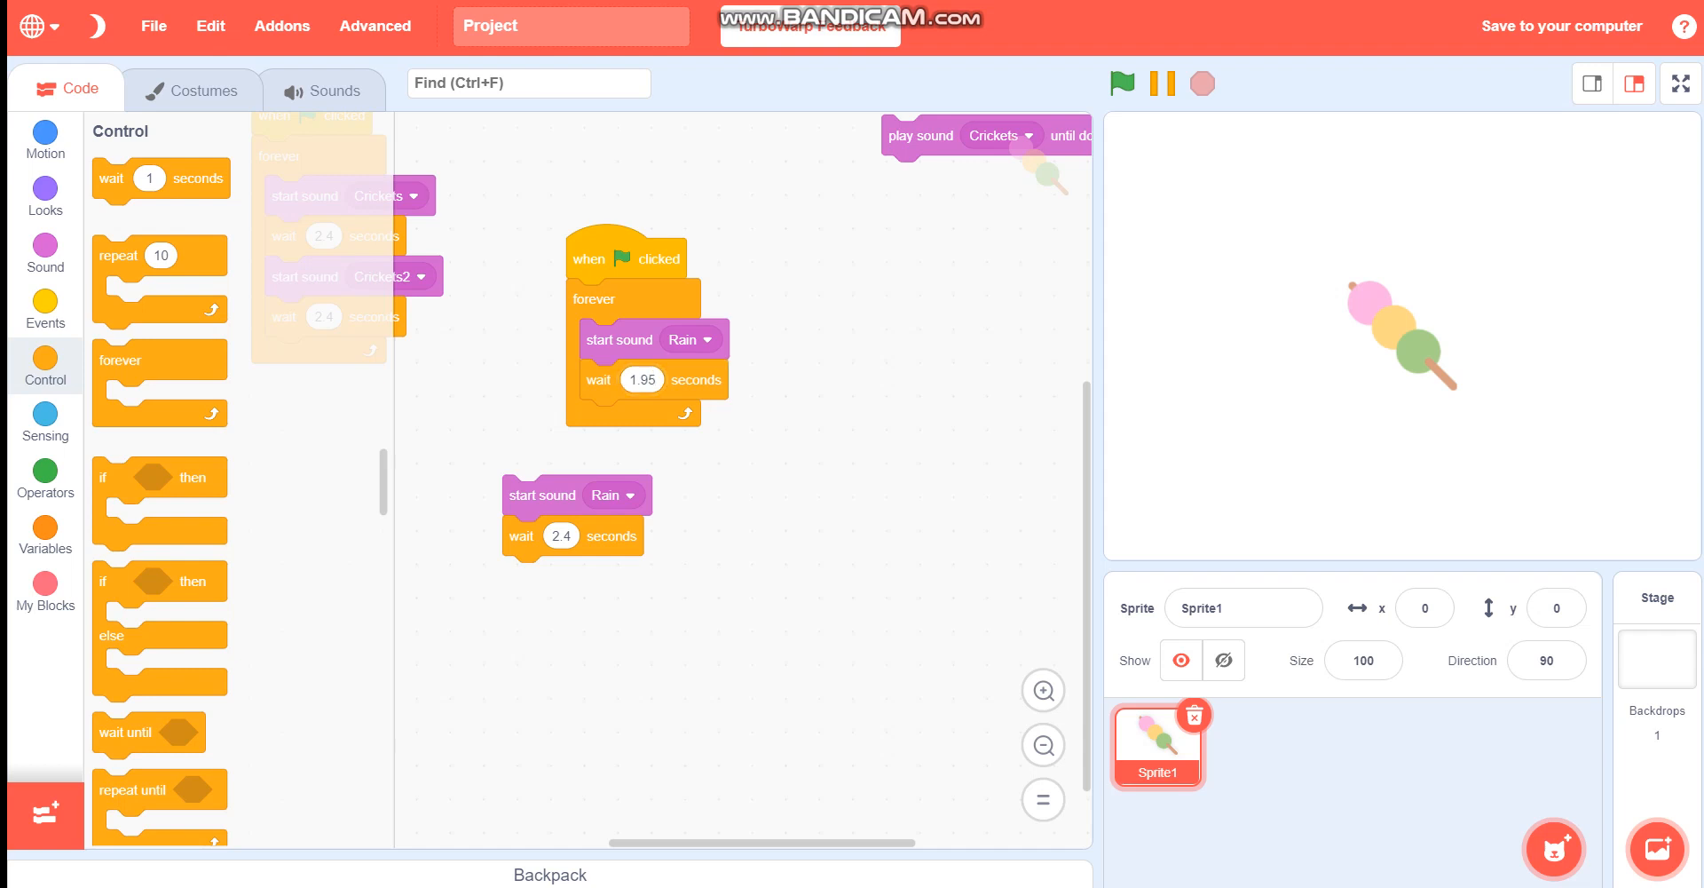
click(1122, 84)
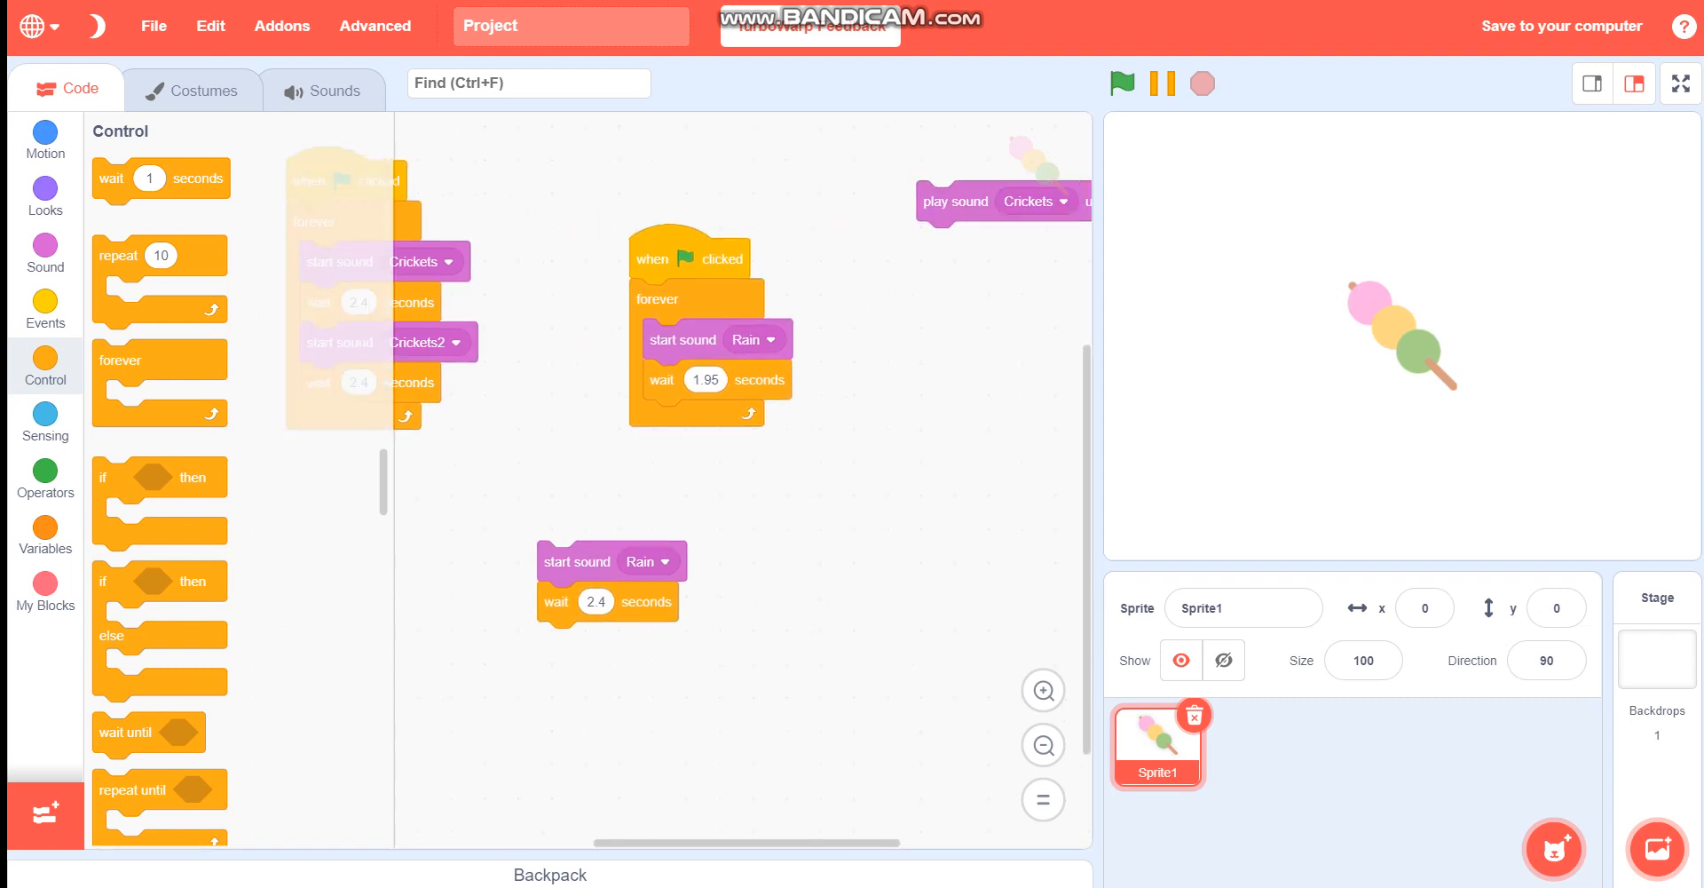
click(706, 379)
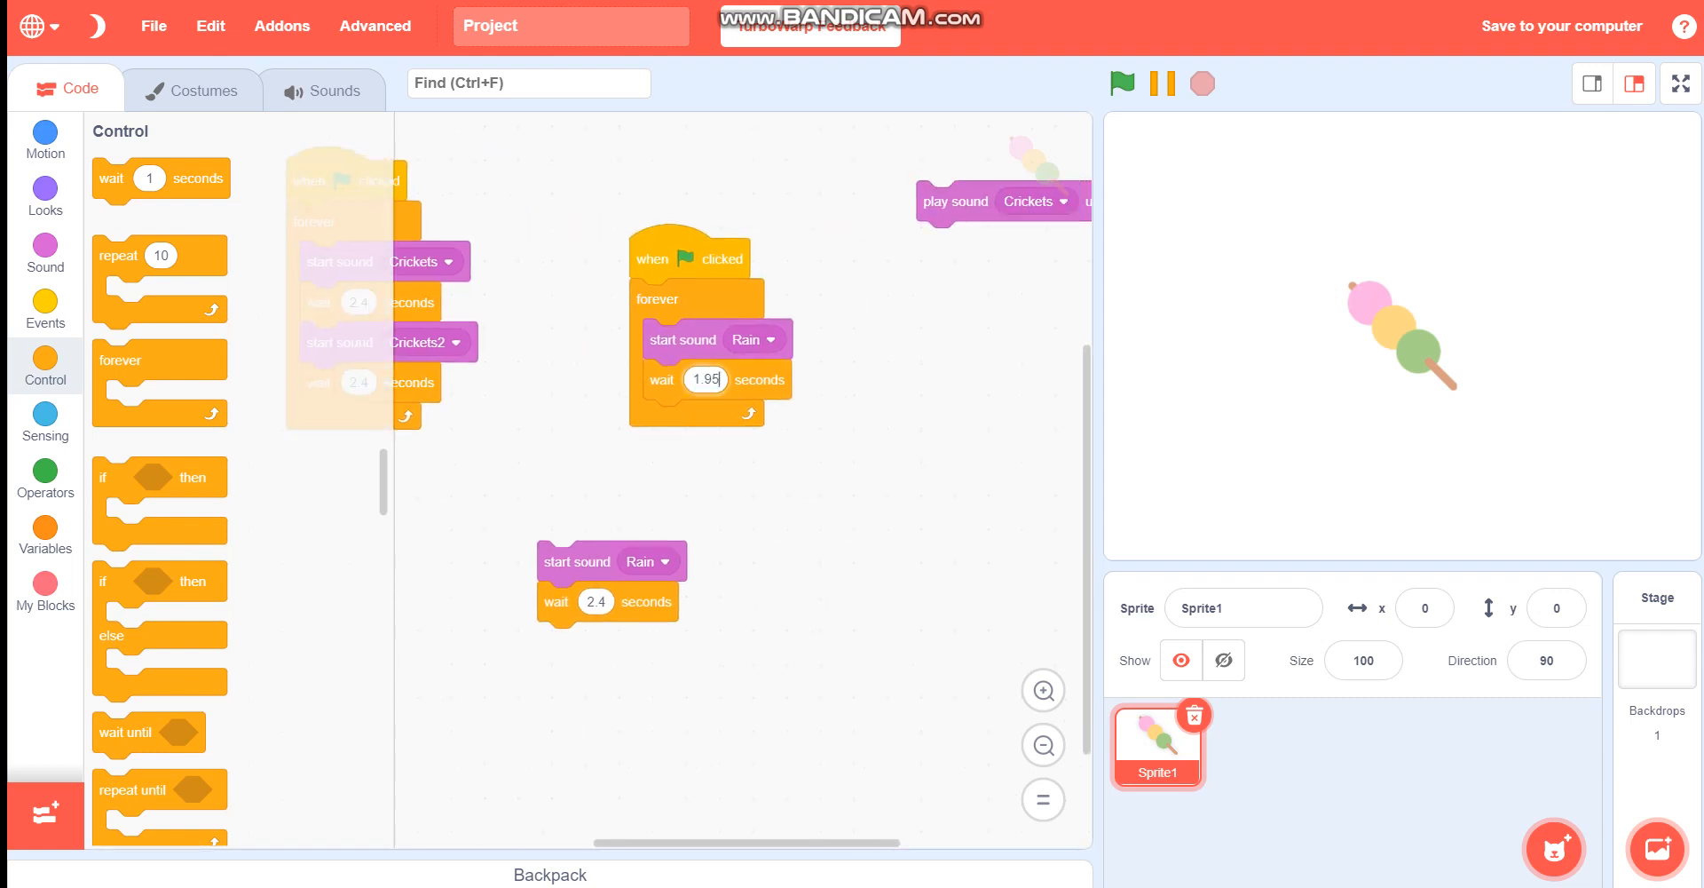
text(1.90)
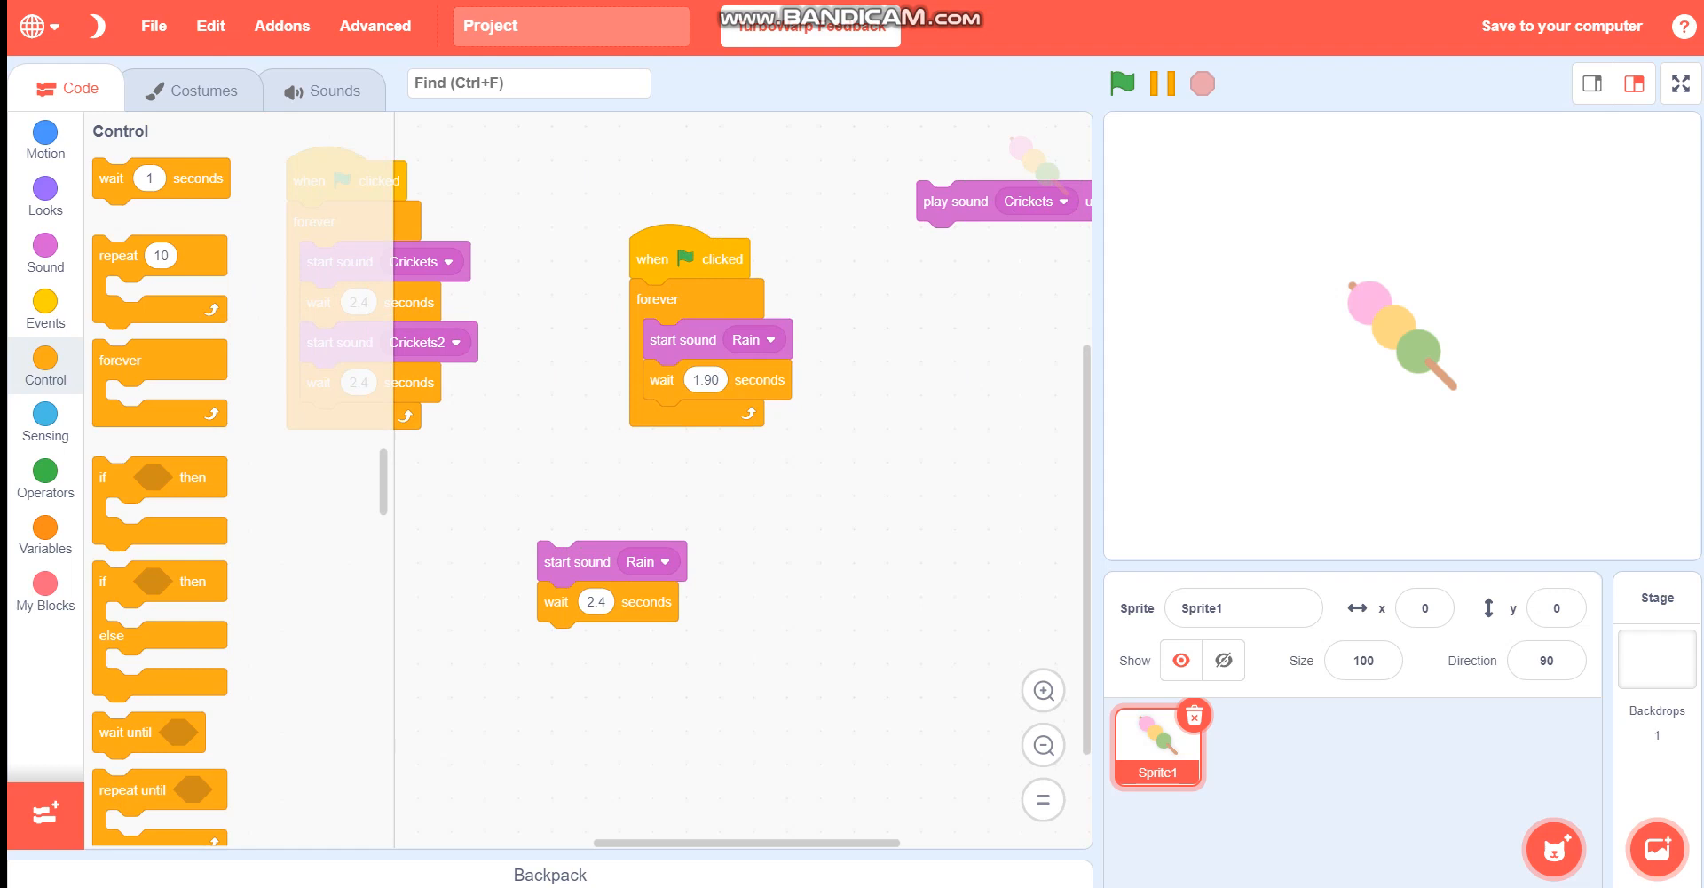
click(1122, 84)
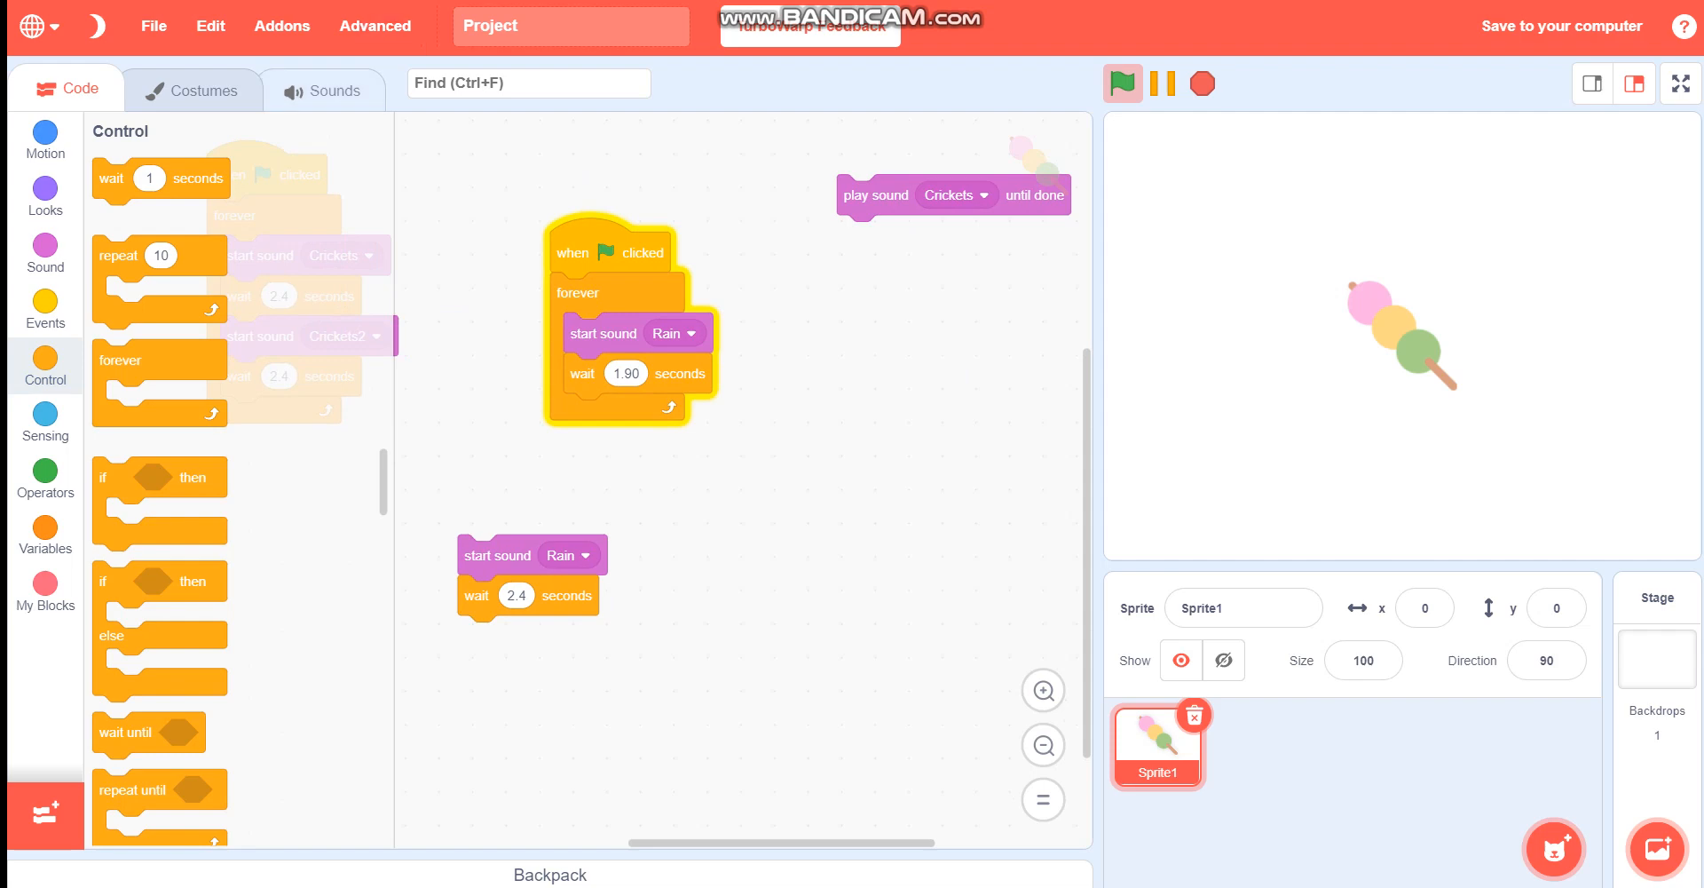
Switch the loop's sound to Crickets with a 2.5-second wait after checking sound lengths
click(321, 90)
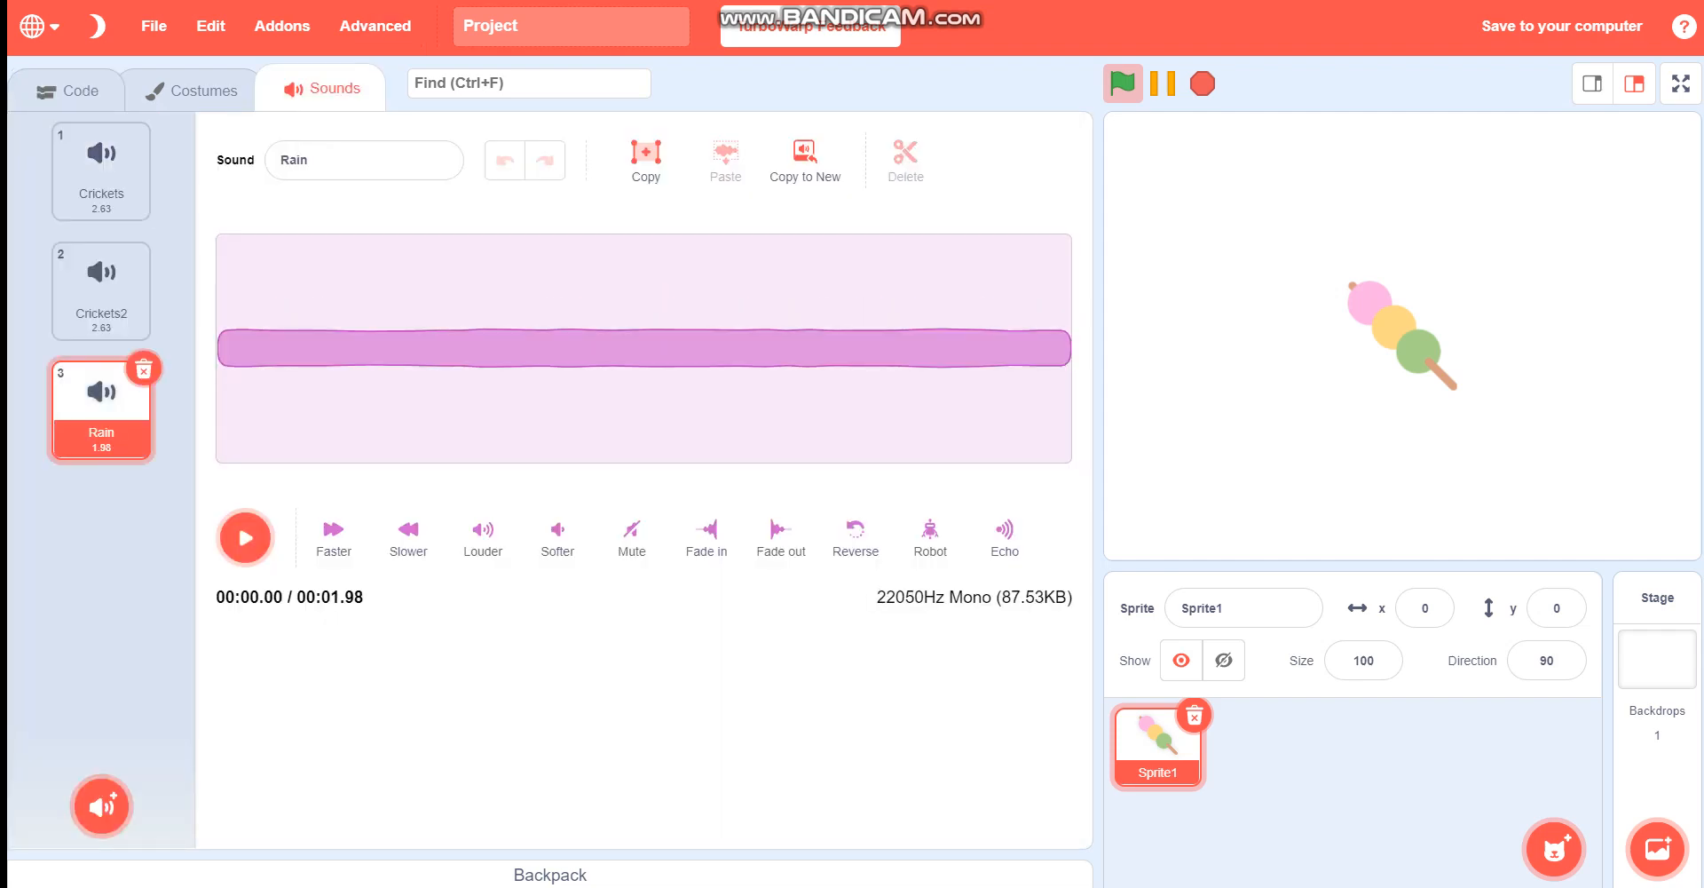
click(67, 87)
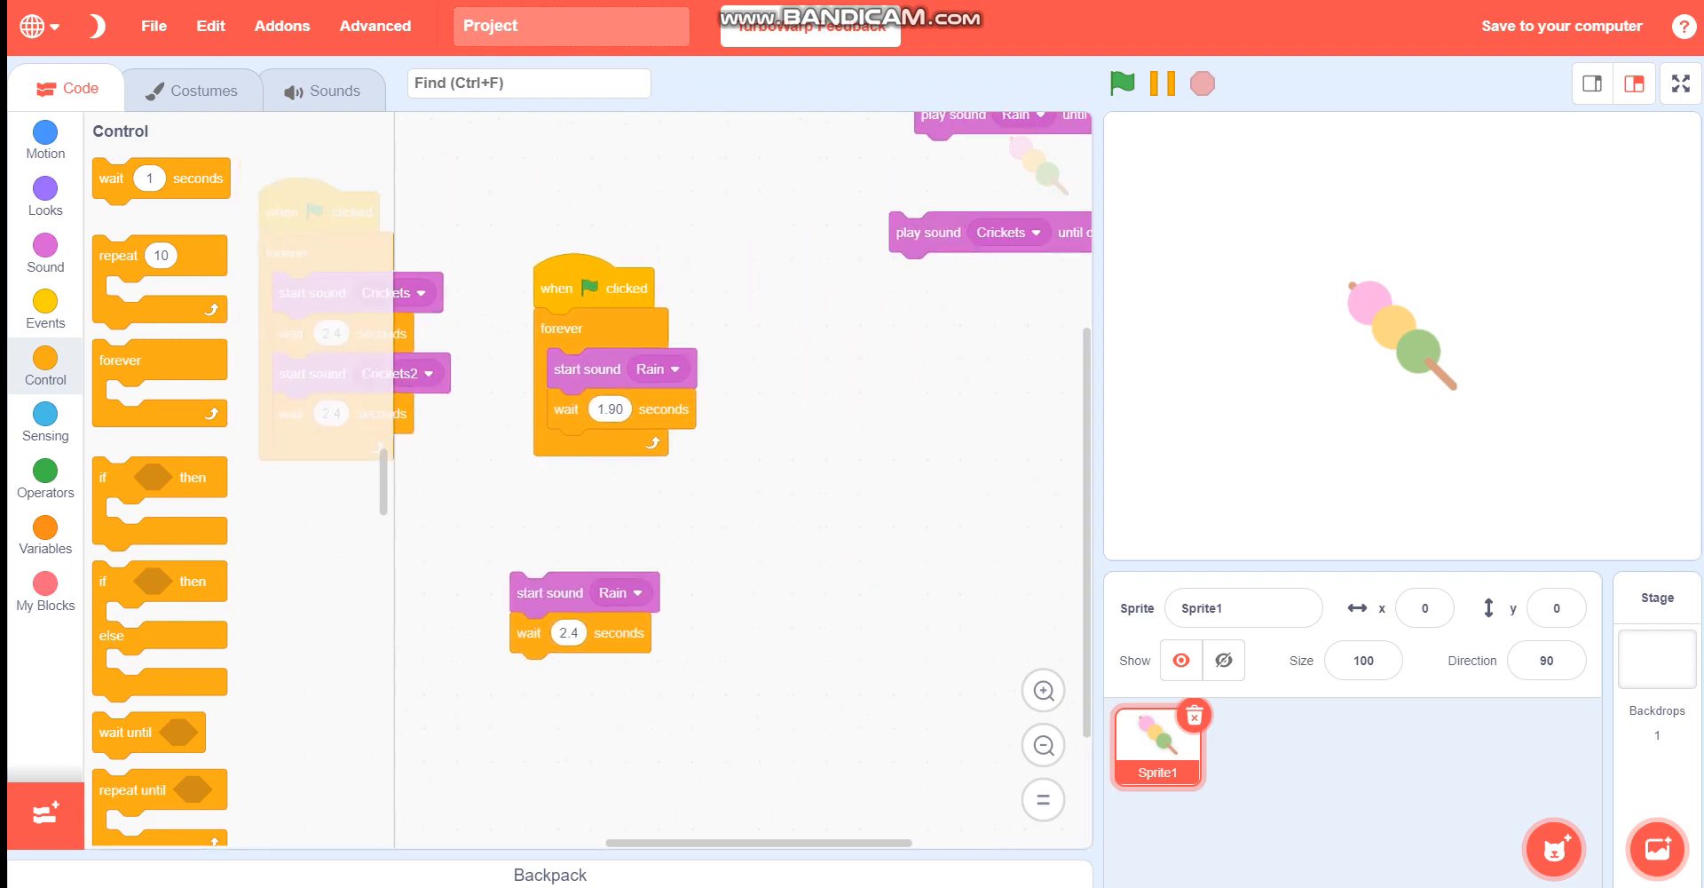
click(672, 368)
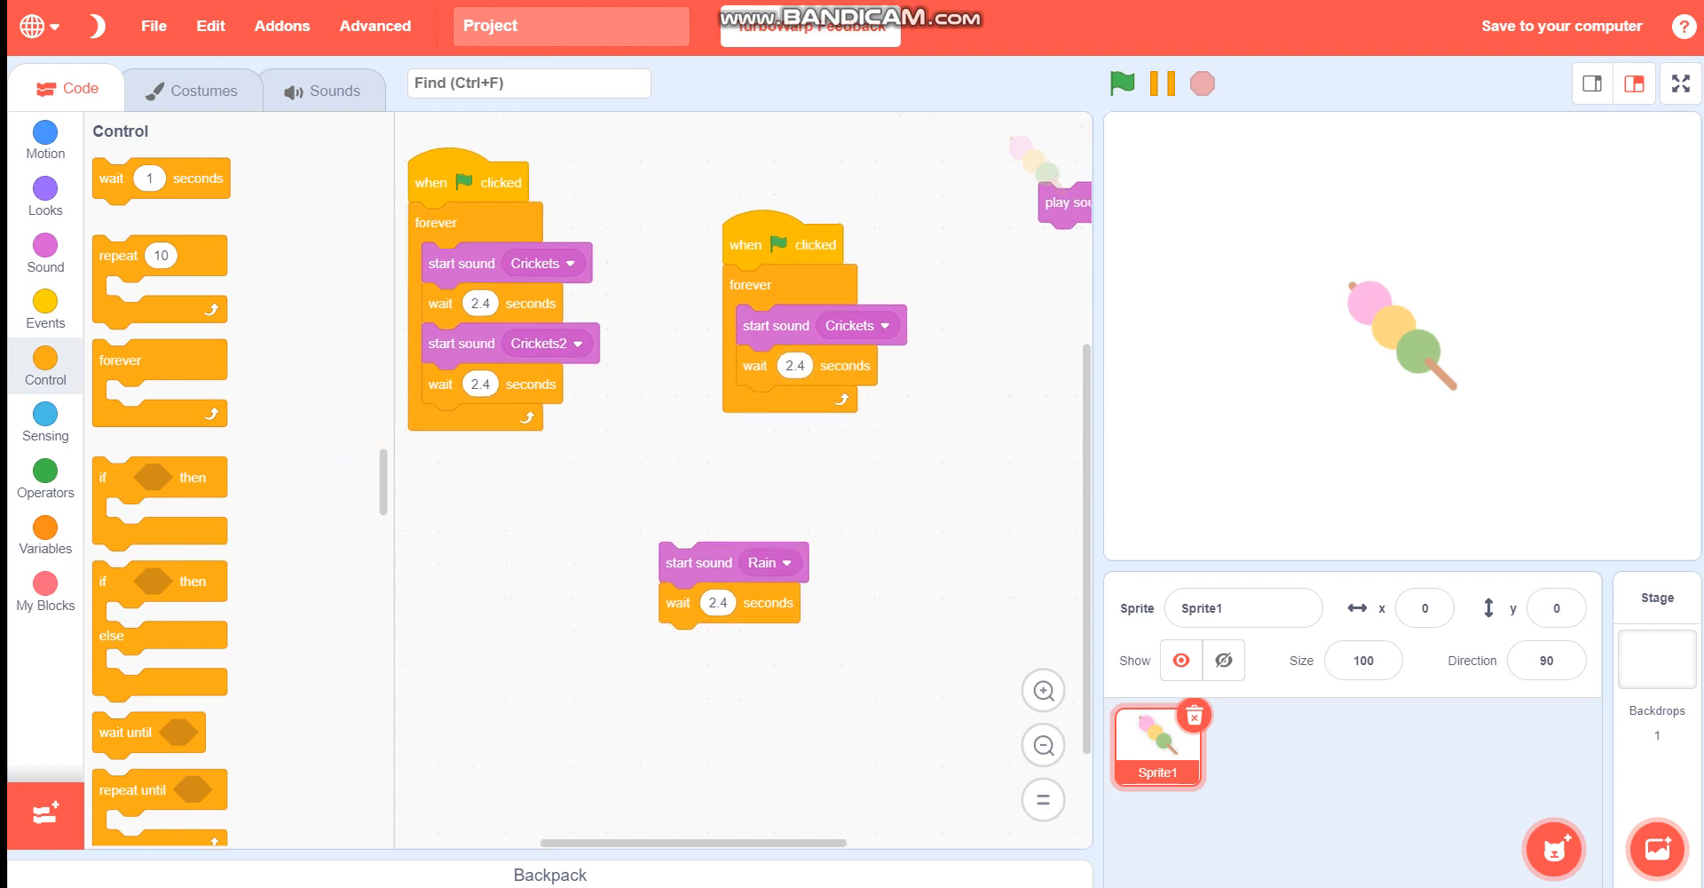
click(321, 91)
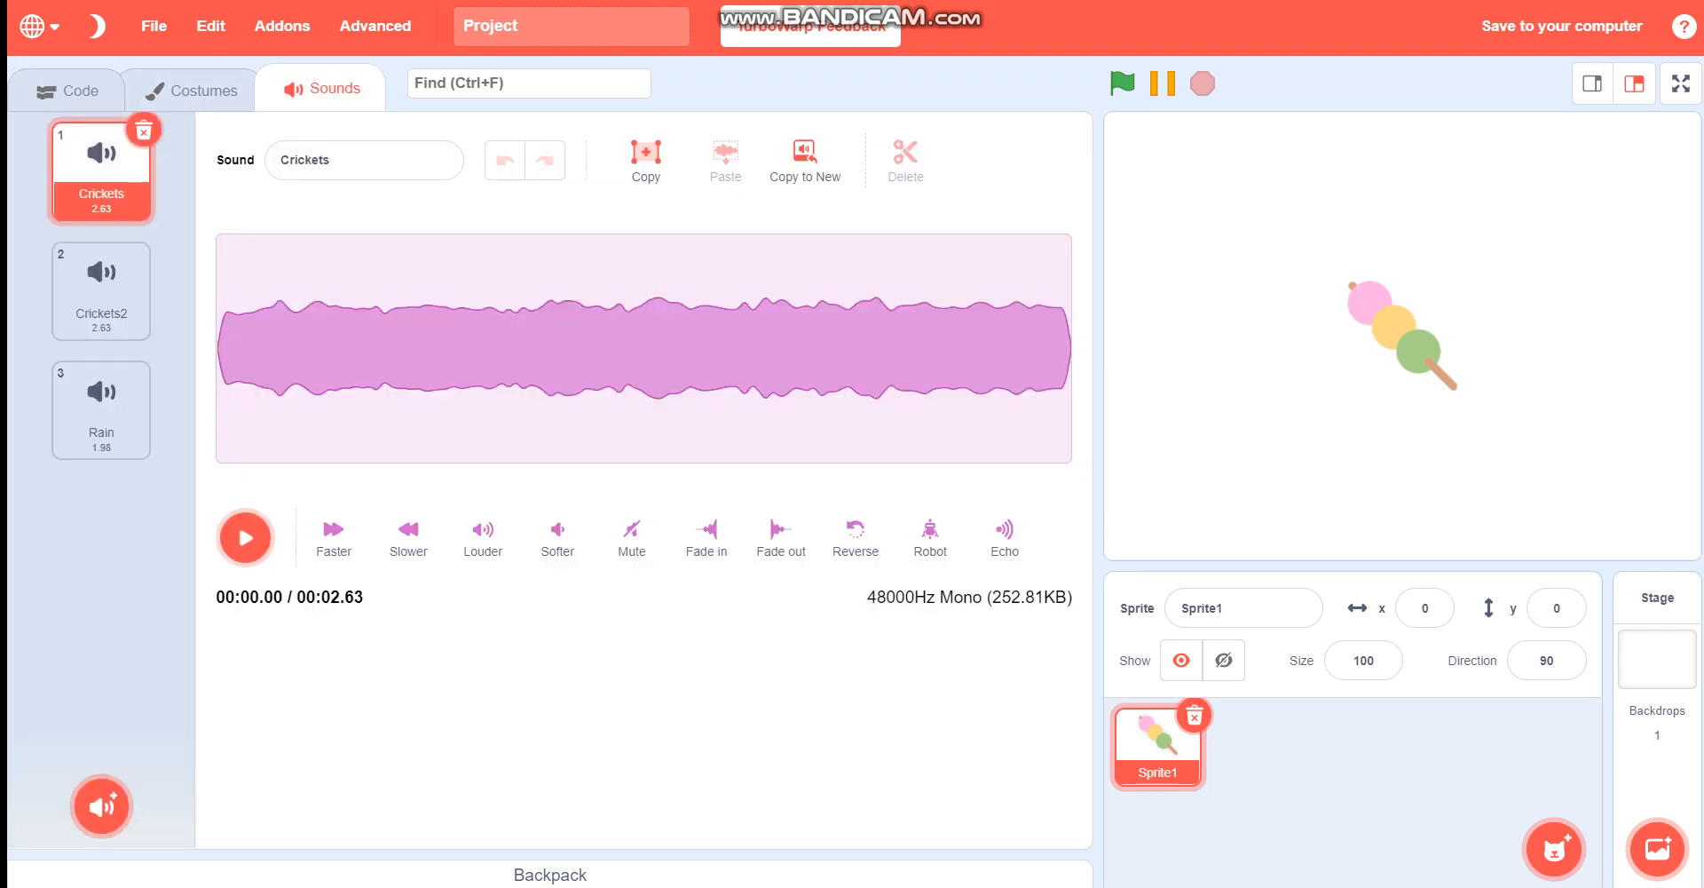
click(67, 91)
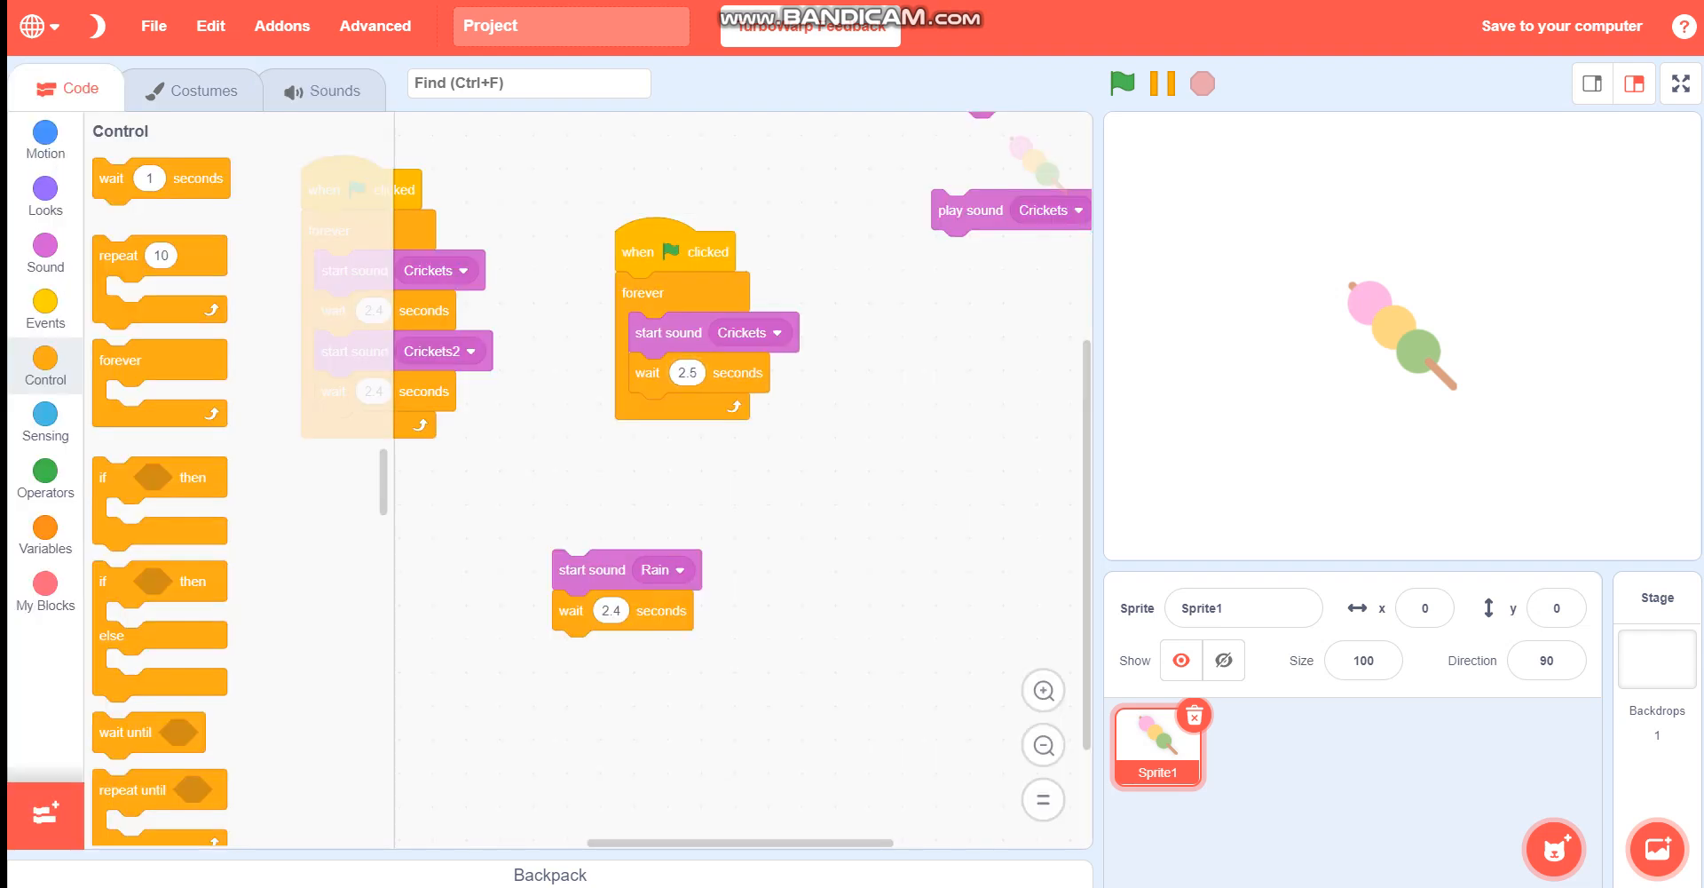
Stop the single-Crickets test, add a loose 'start sound Rain' block, and show the alternating loop
click(1121, 84)
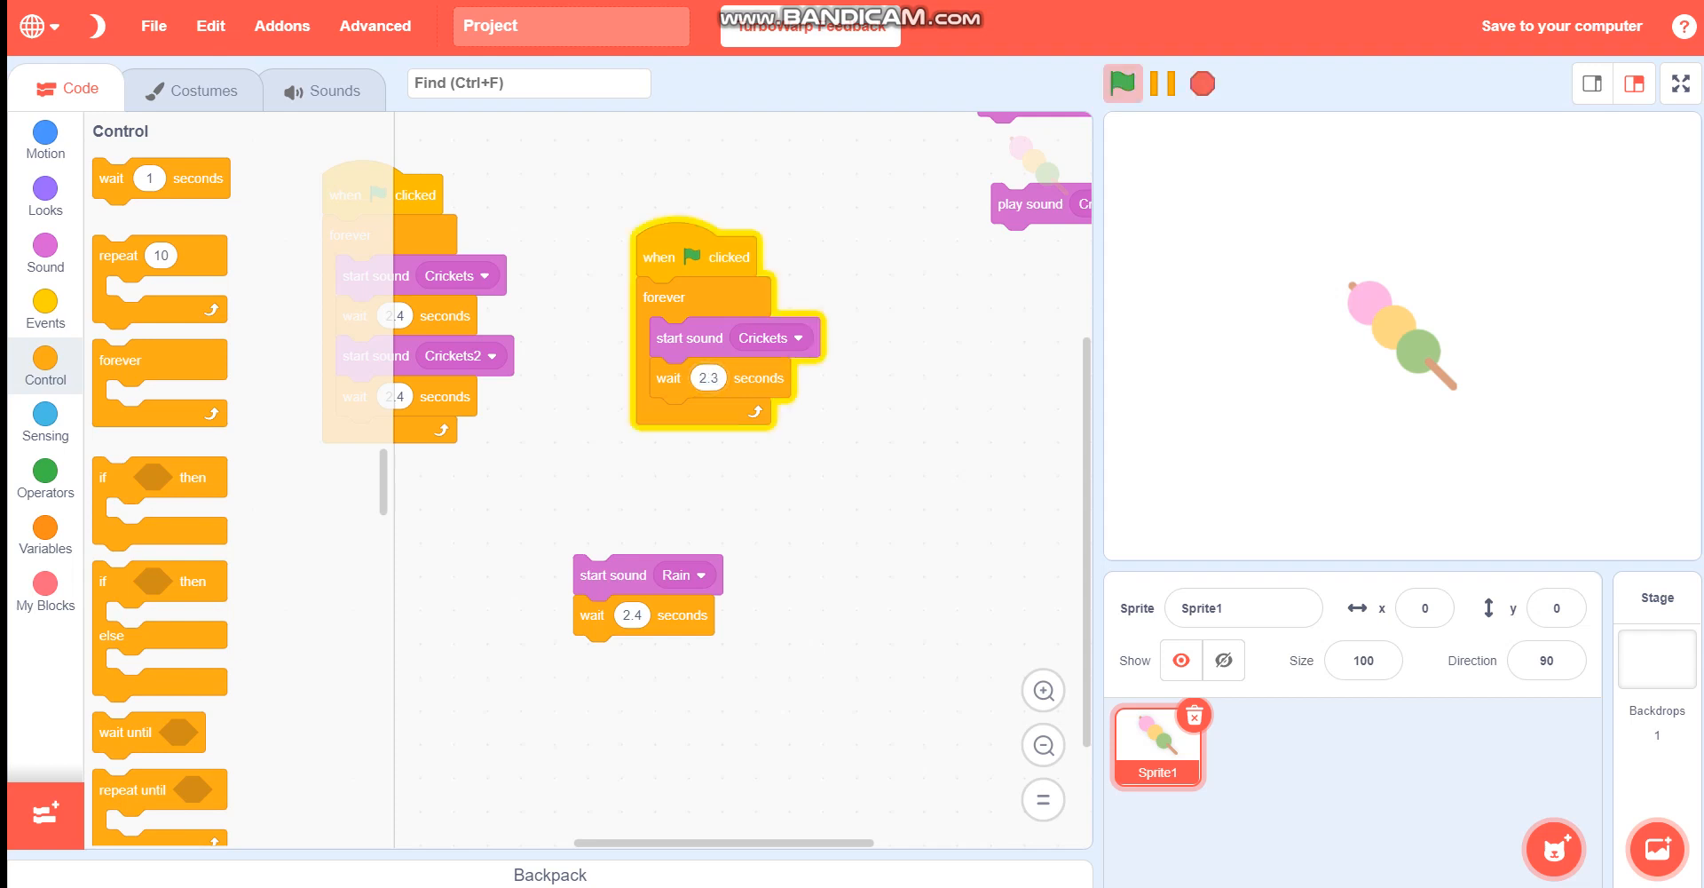
click(1201, 84)
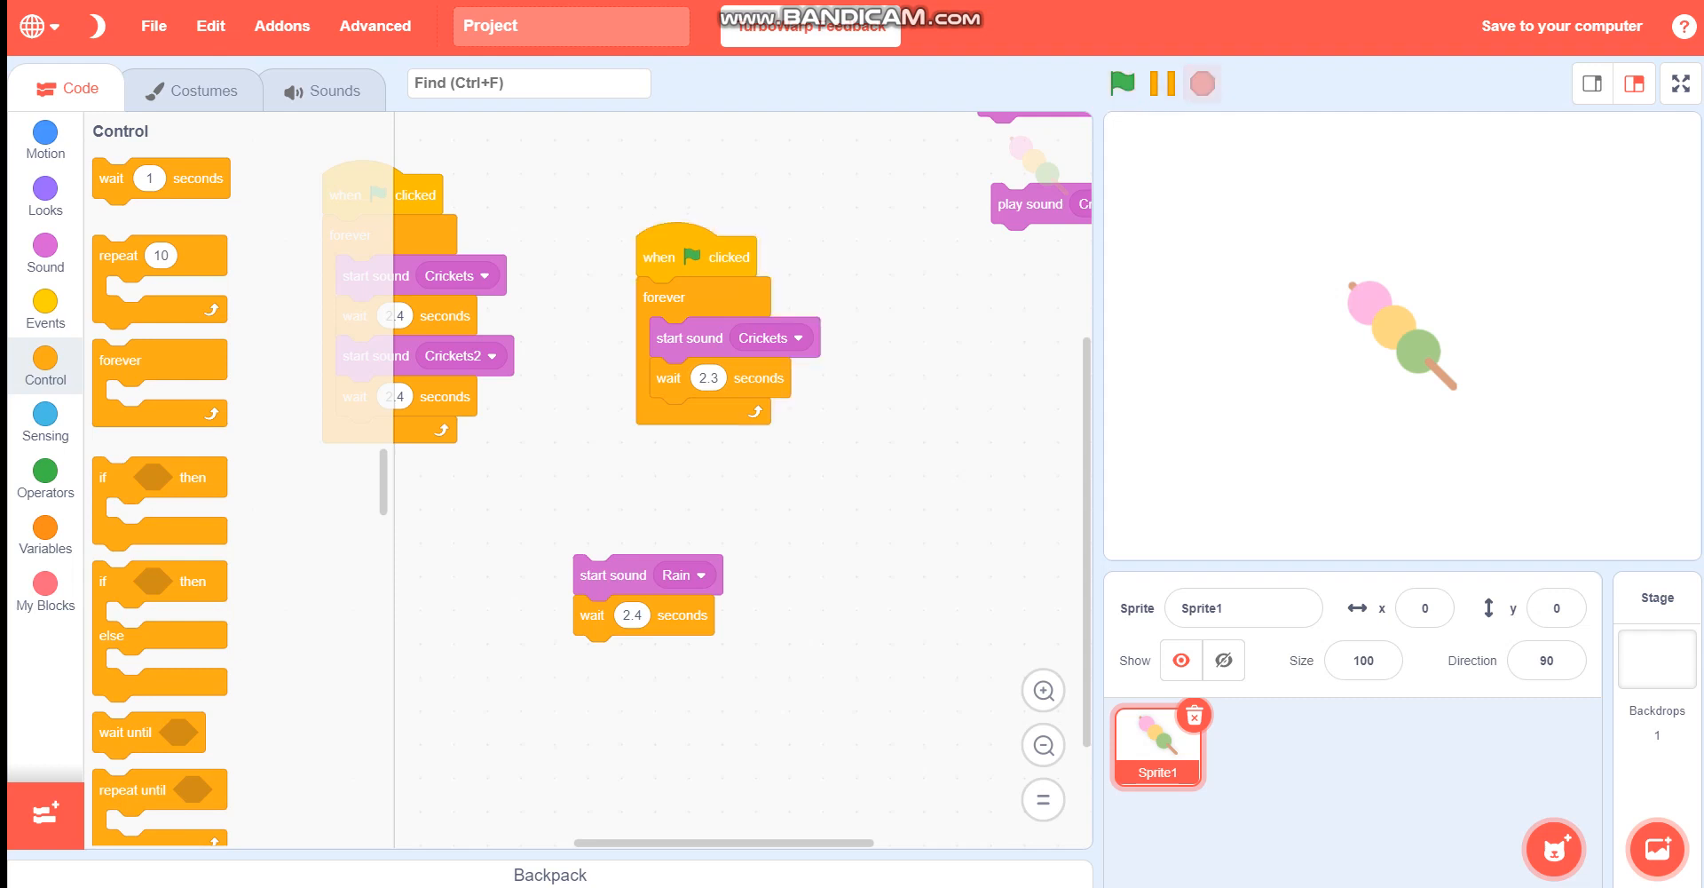
click(44, 252)
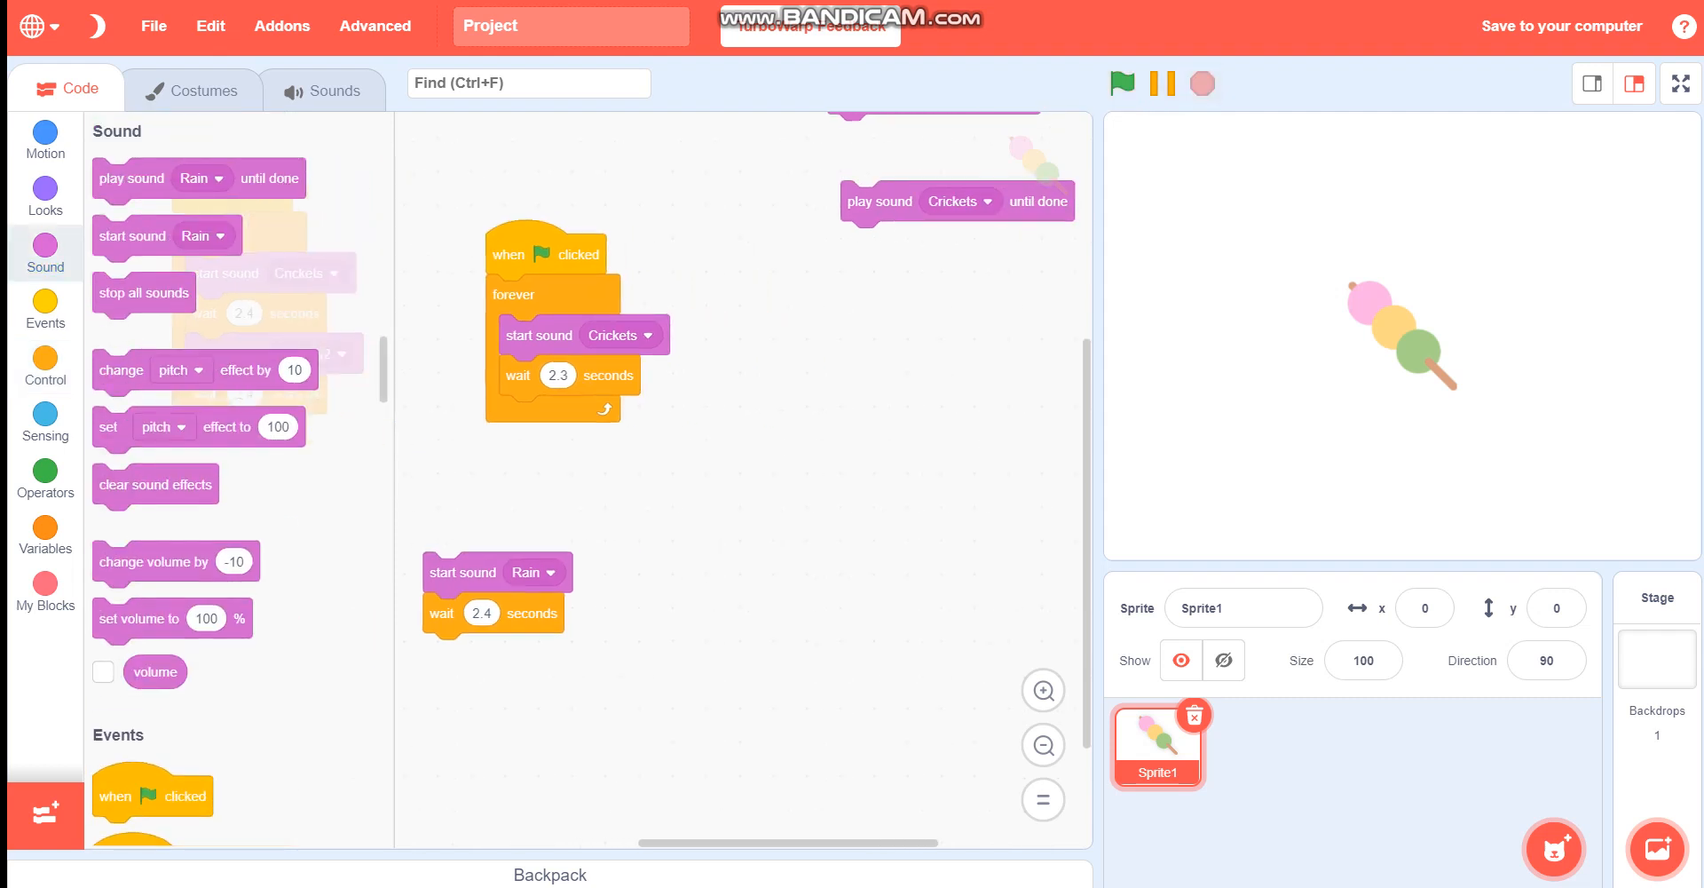
click(1122, 84)
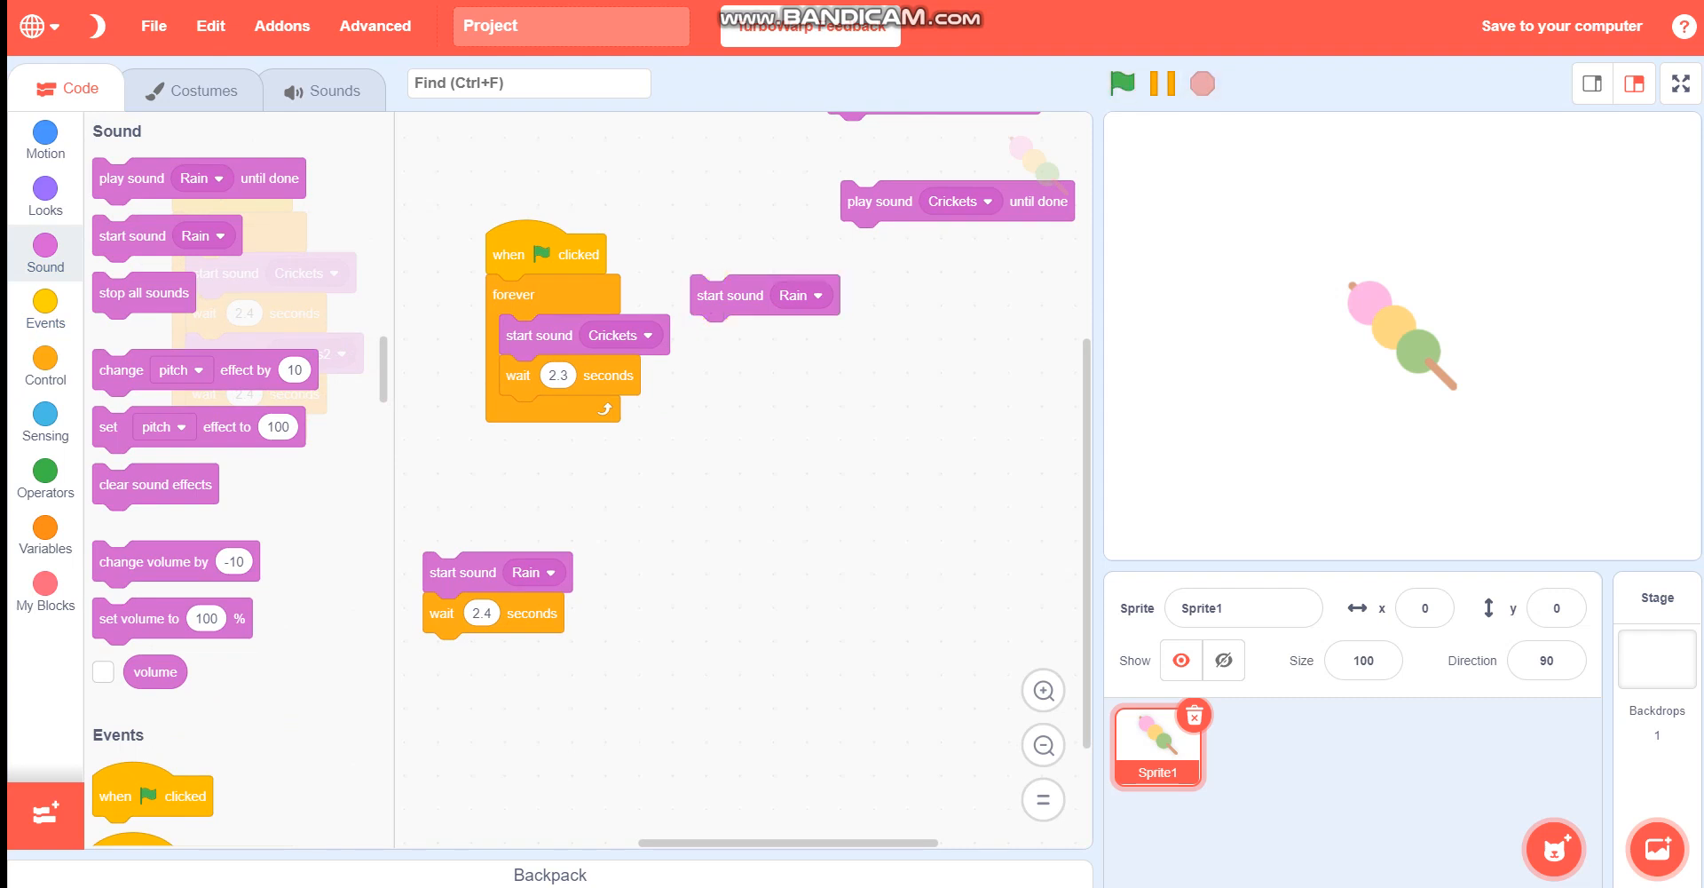
drag(731, 295, 778, 400)
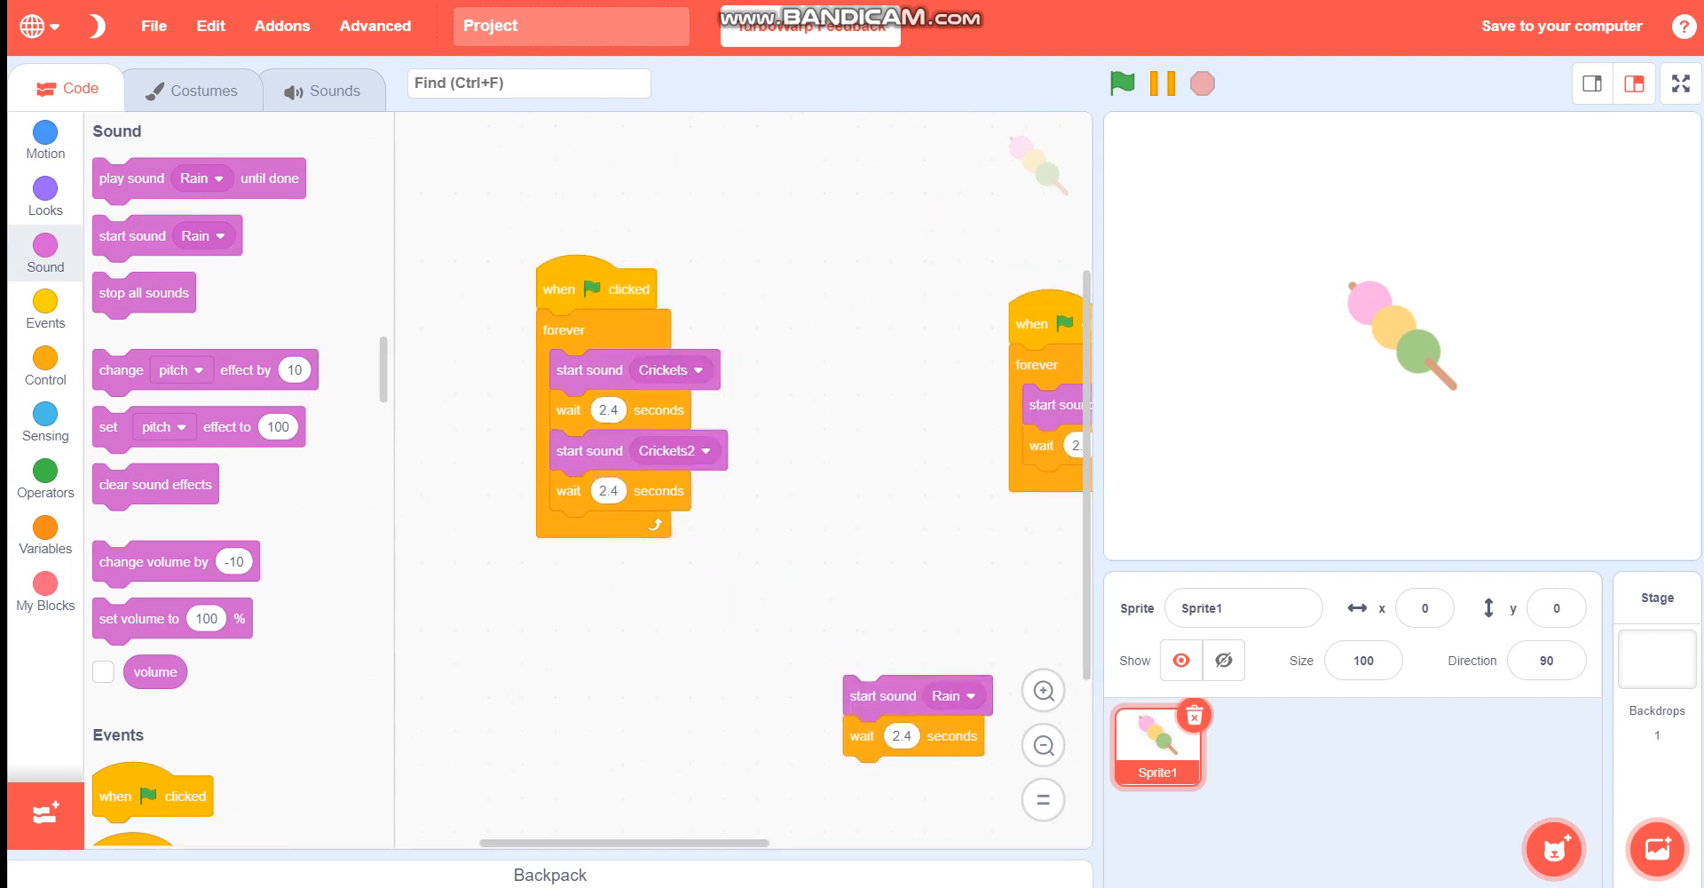
Check the sound lengths, then set both Crickets/Crickets2 loop waits from 2.4 to 2.5 seconds
click(323, 90)
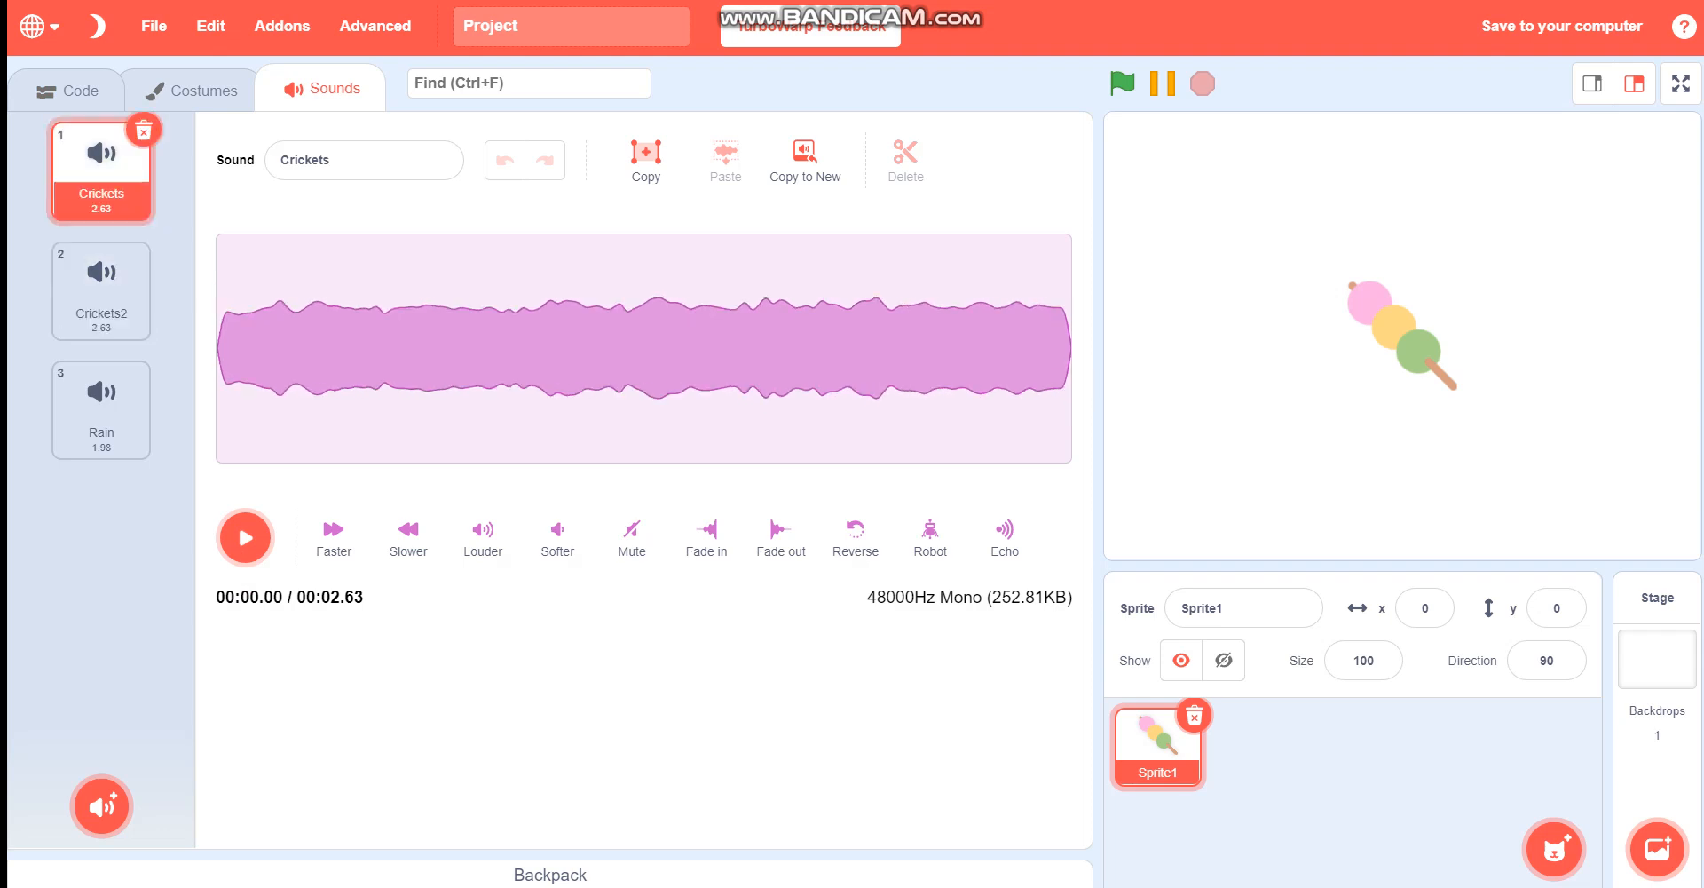
click(100, 292)
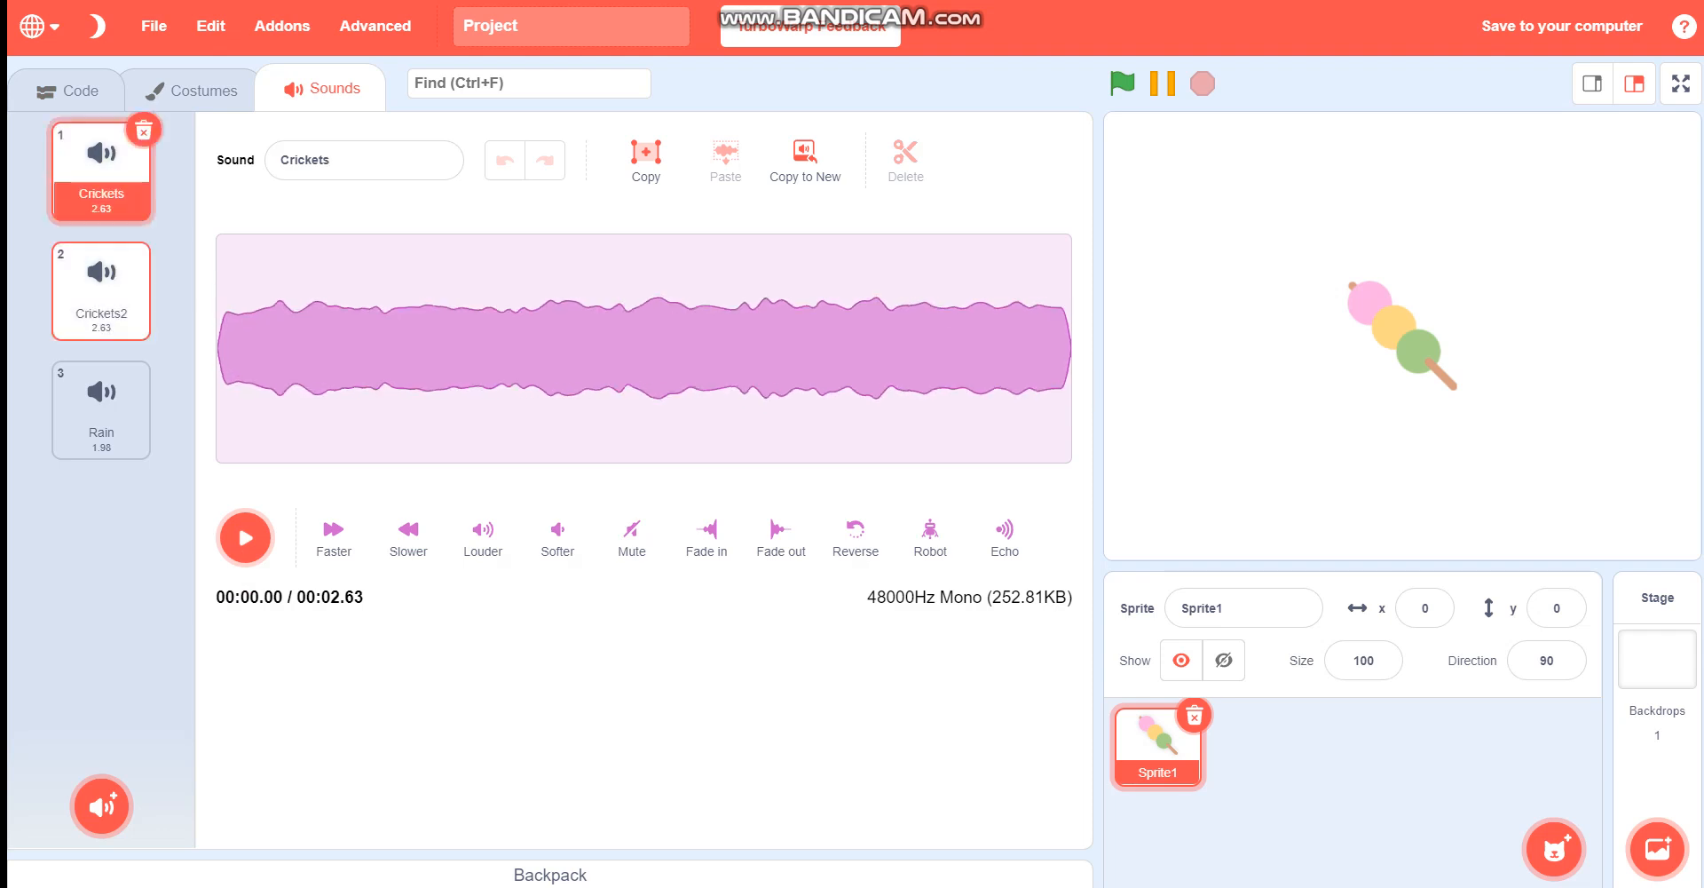
click(67, 89)
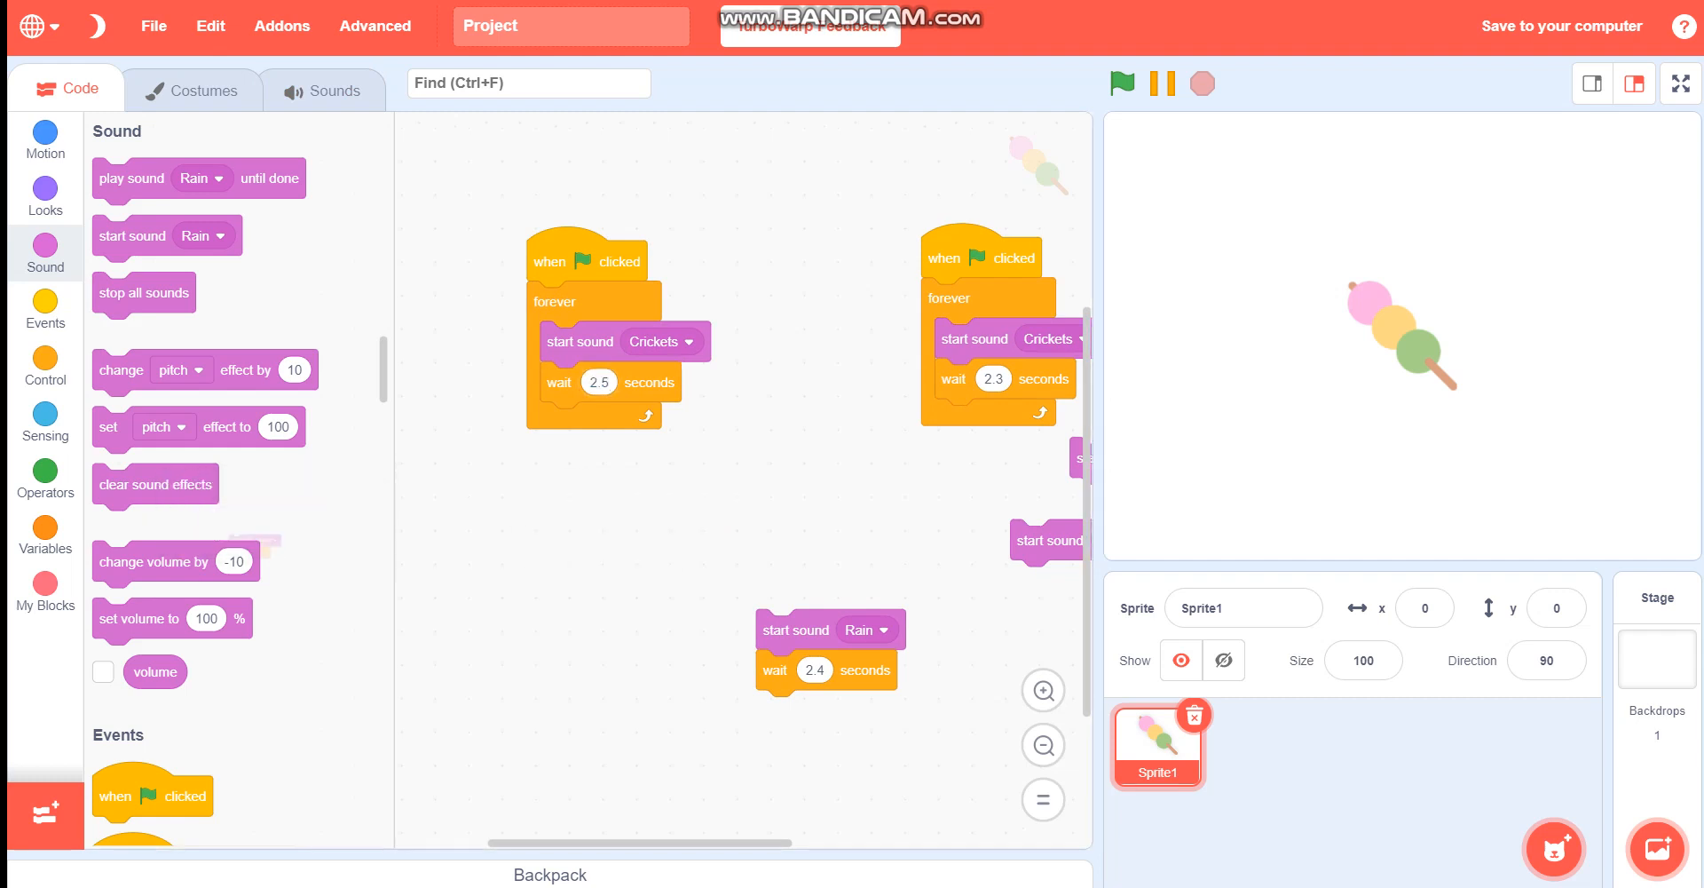
click(689, 422)
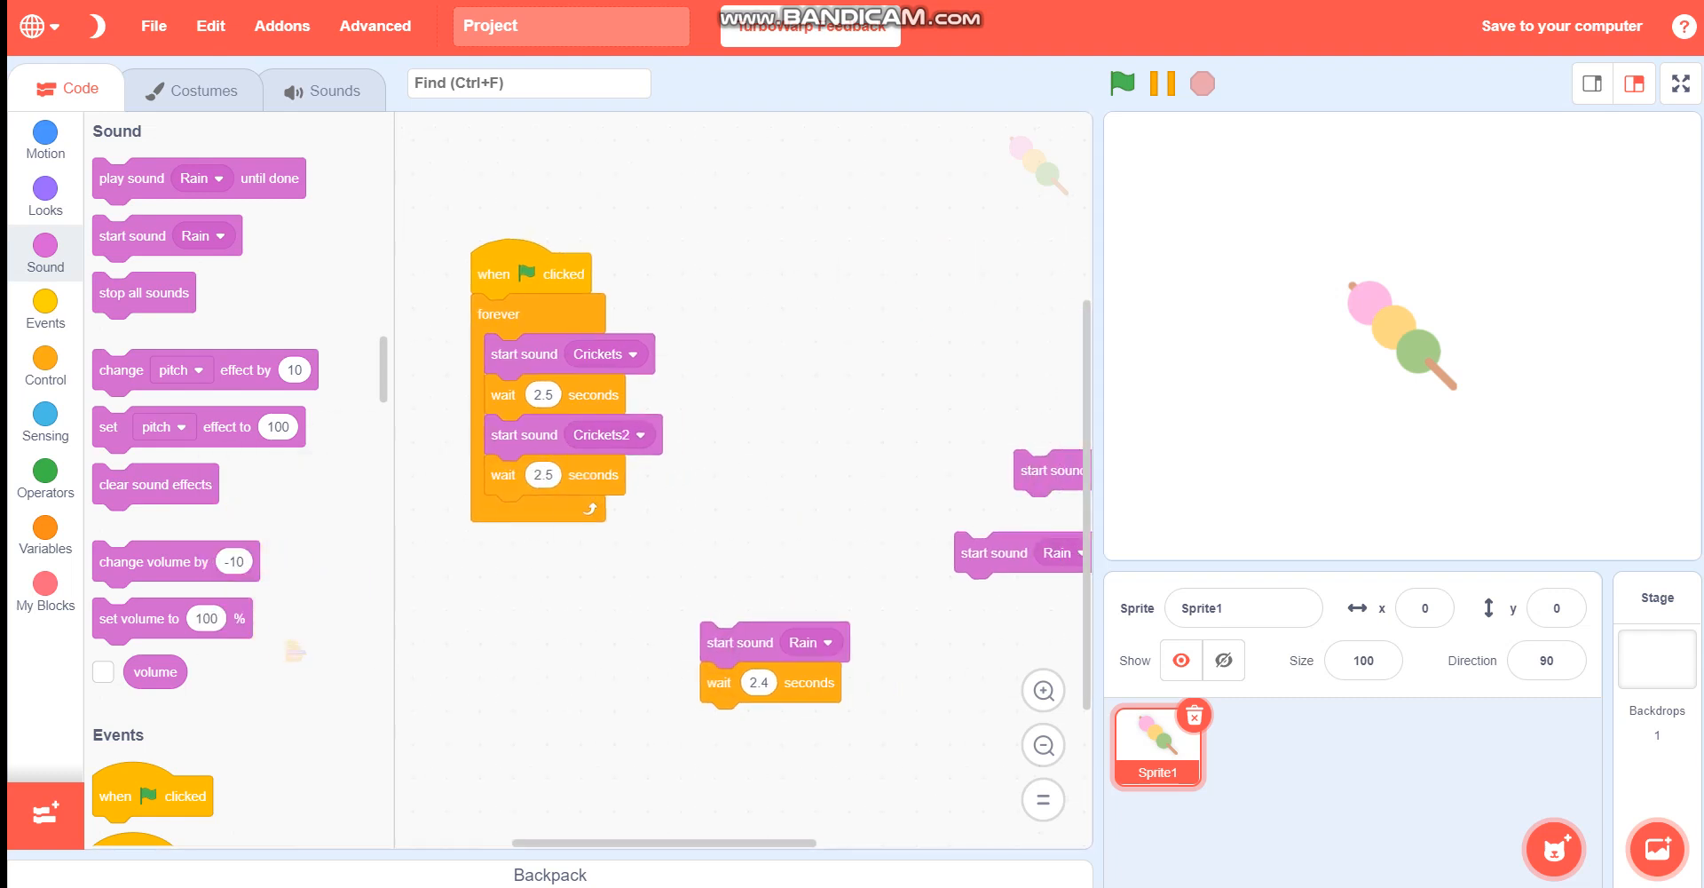
click(1122, 84)
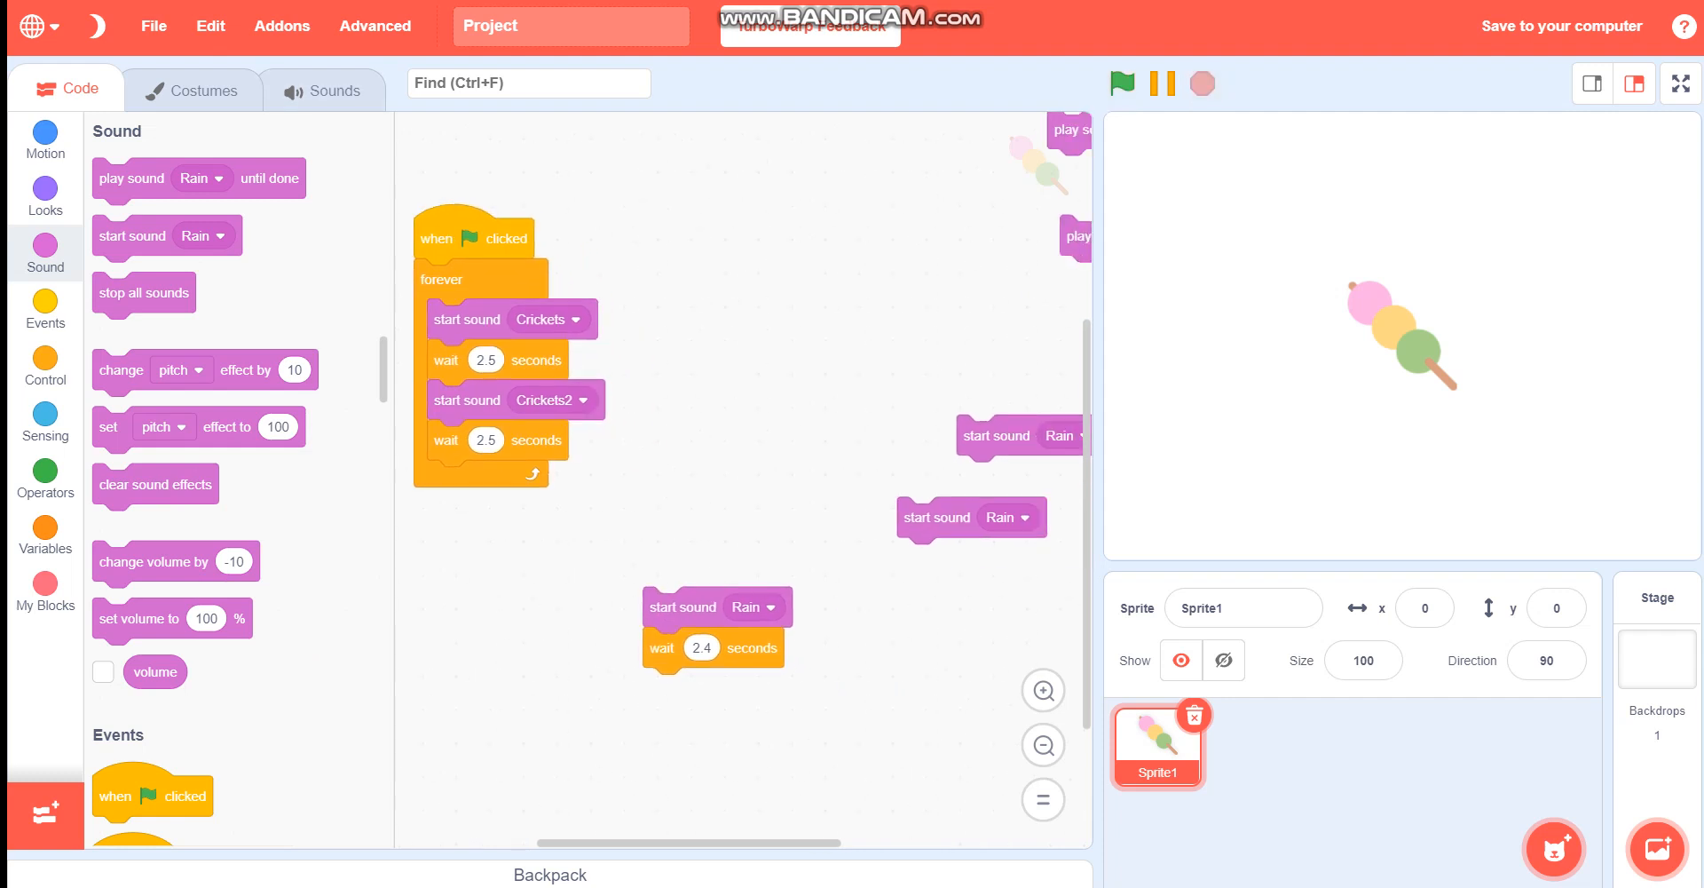
Glance at the sounds list and start the Crickets ambience loop
click(321, 89)
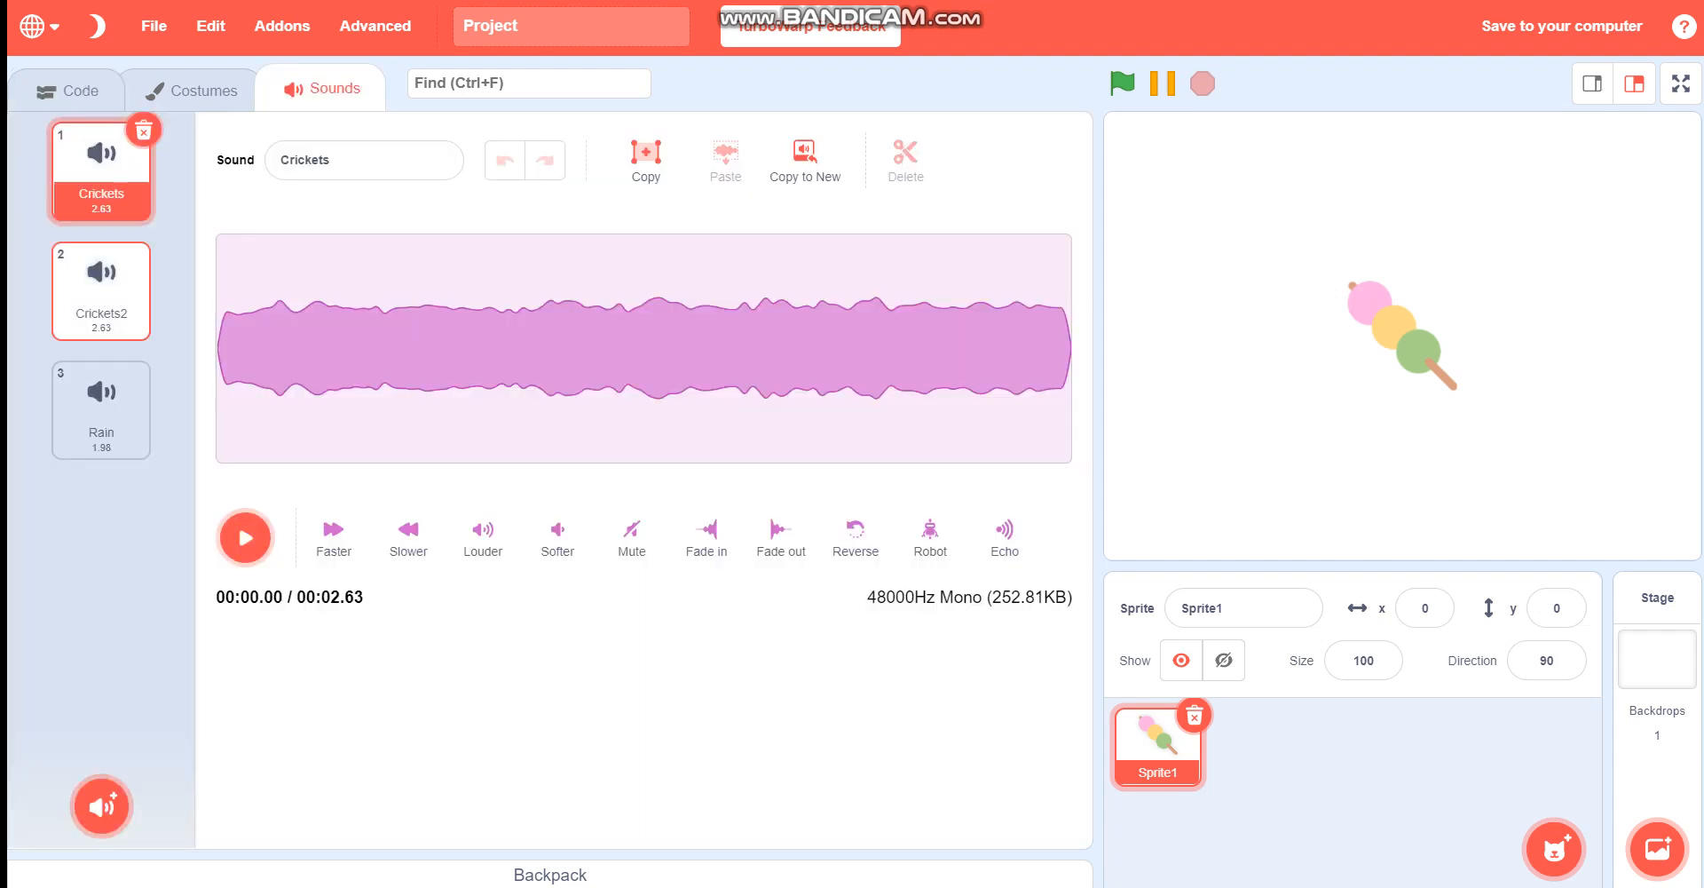
click(69, 91)
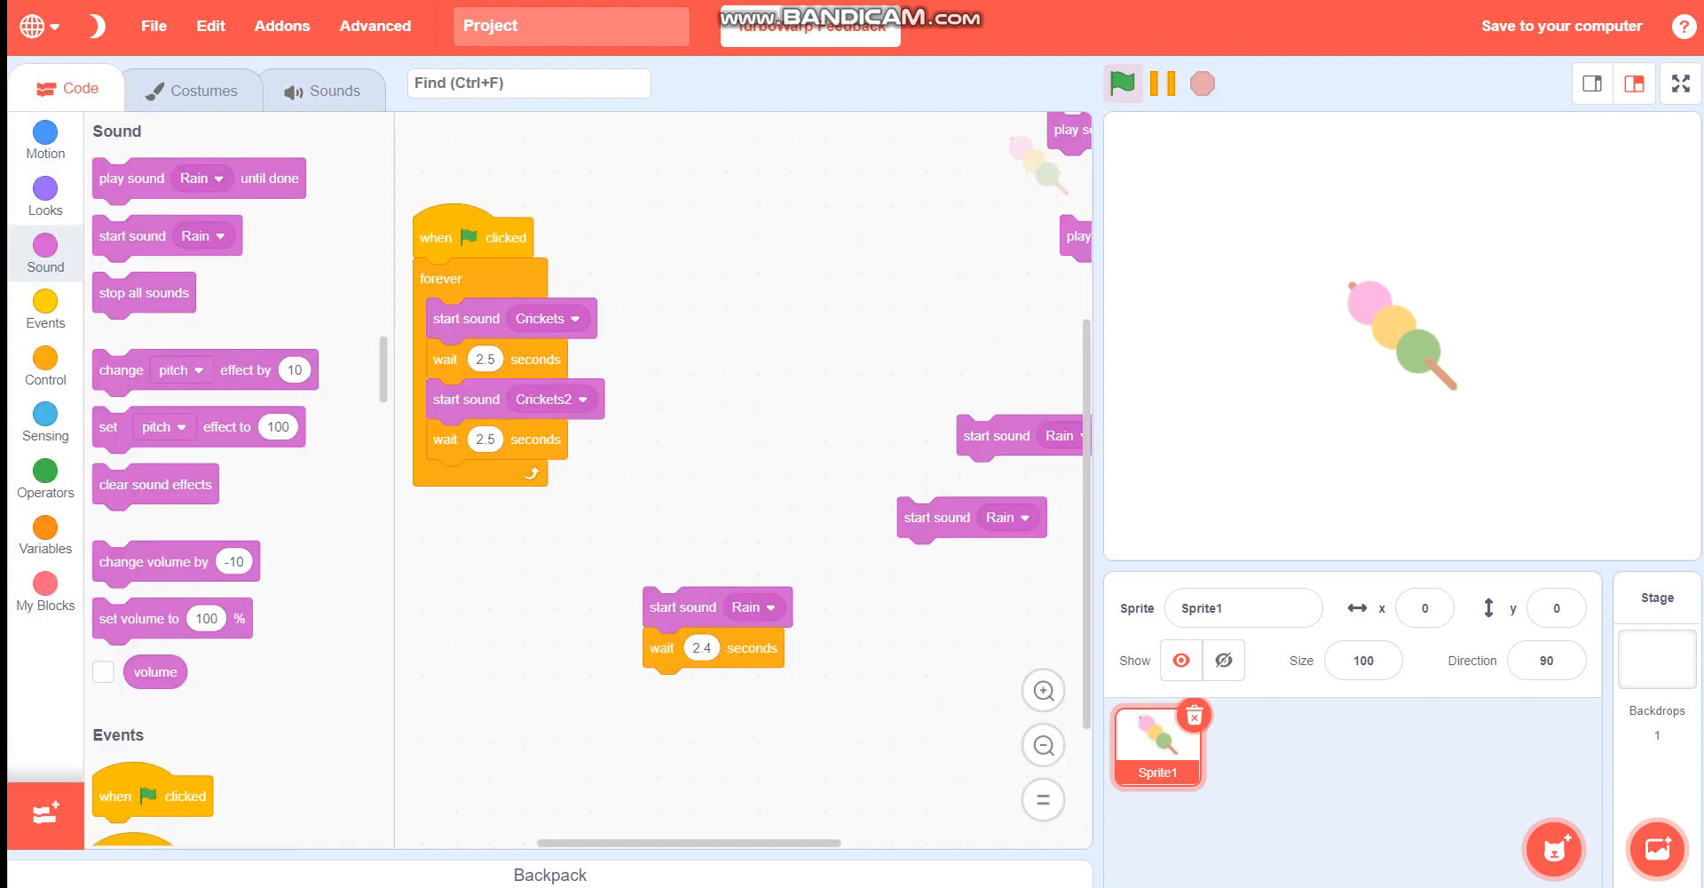
click(1122, 83)
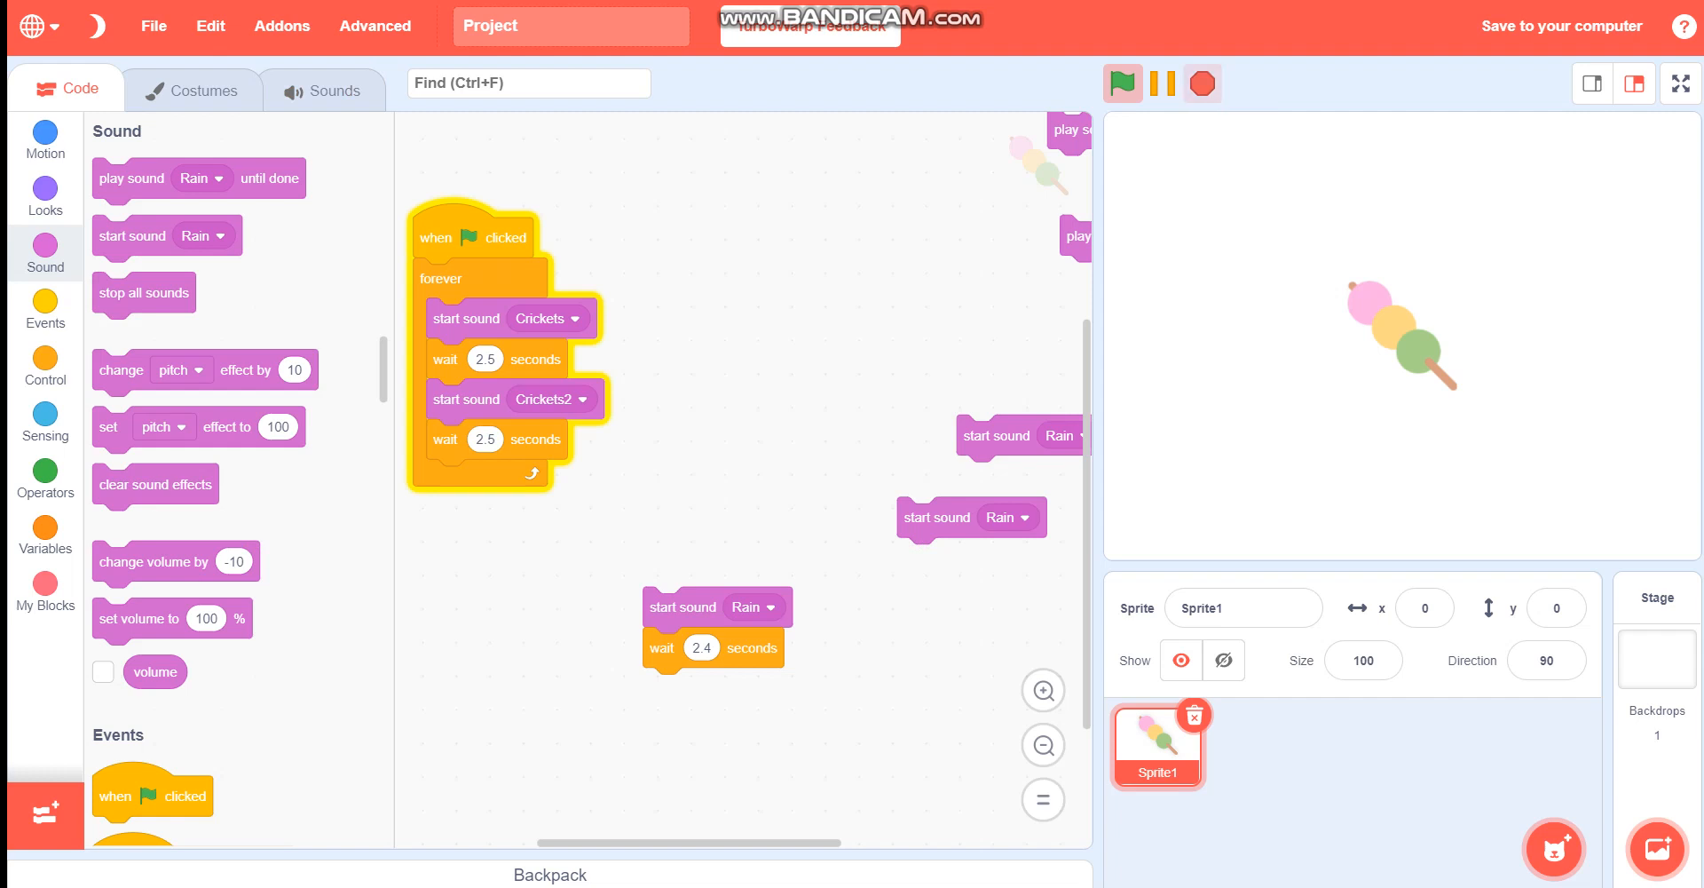
Review the Crickets2 sound's 2.63-second length and run the loop again
click(323, 89)
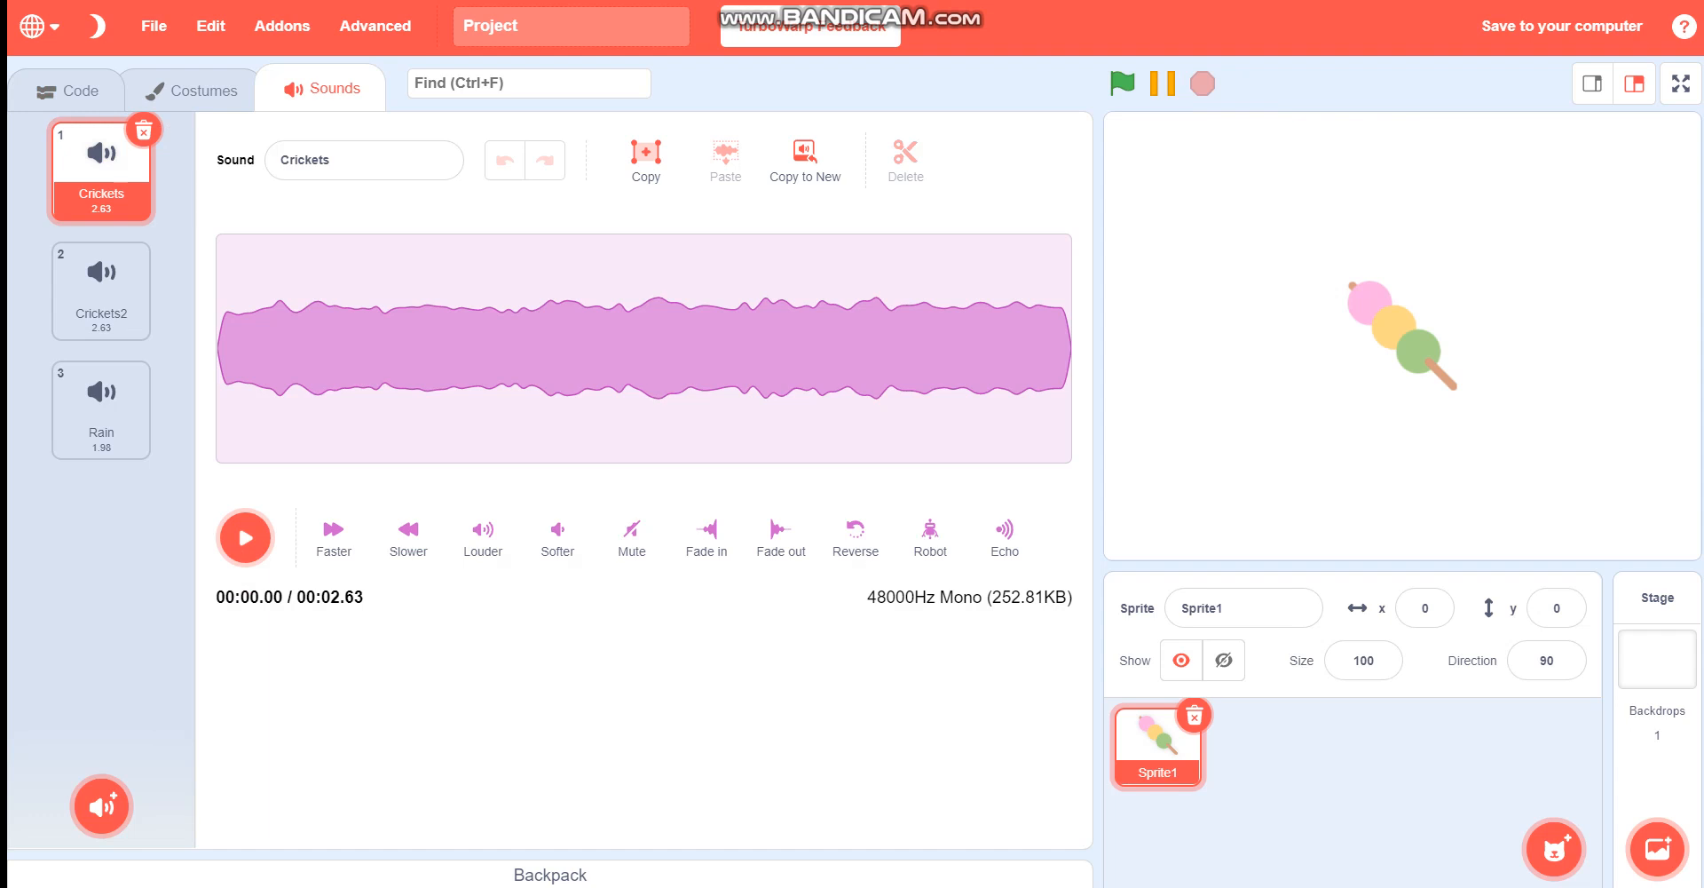
click(101, 290)
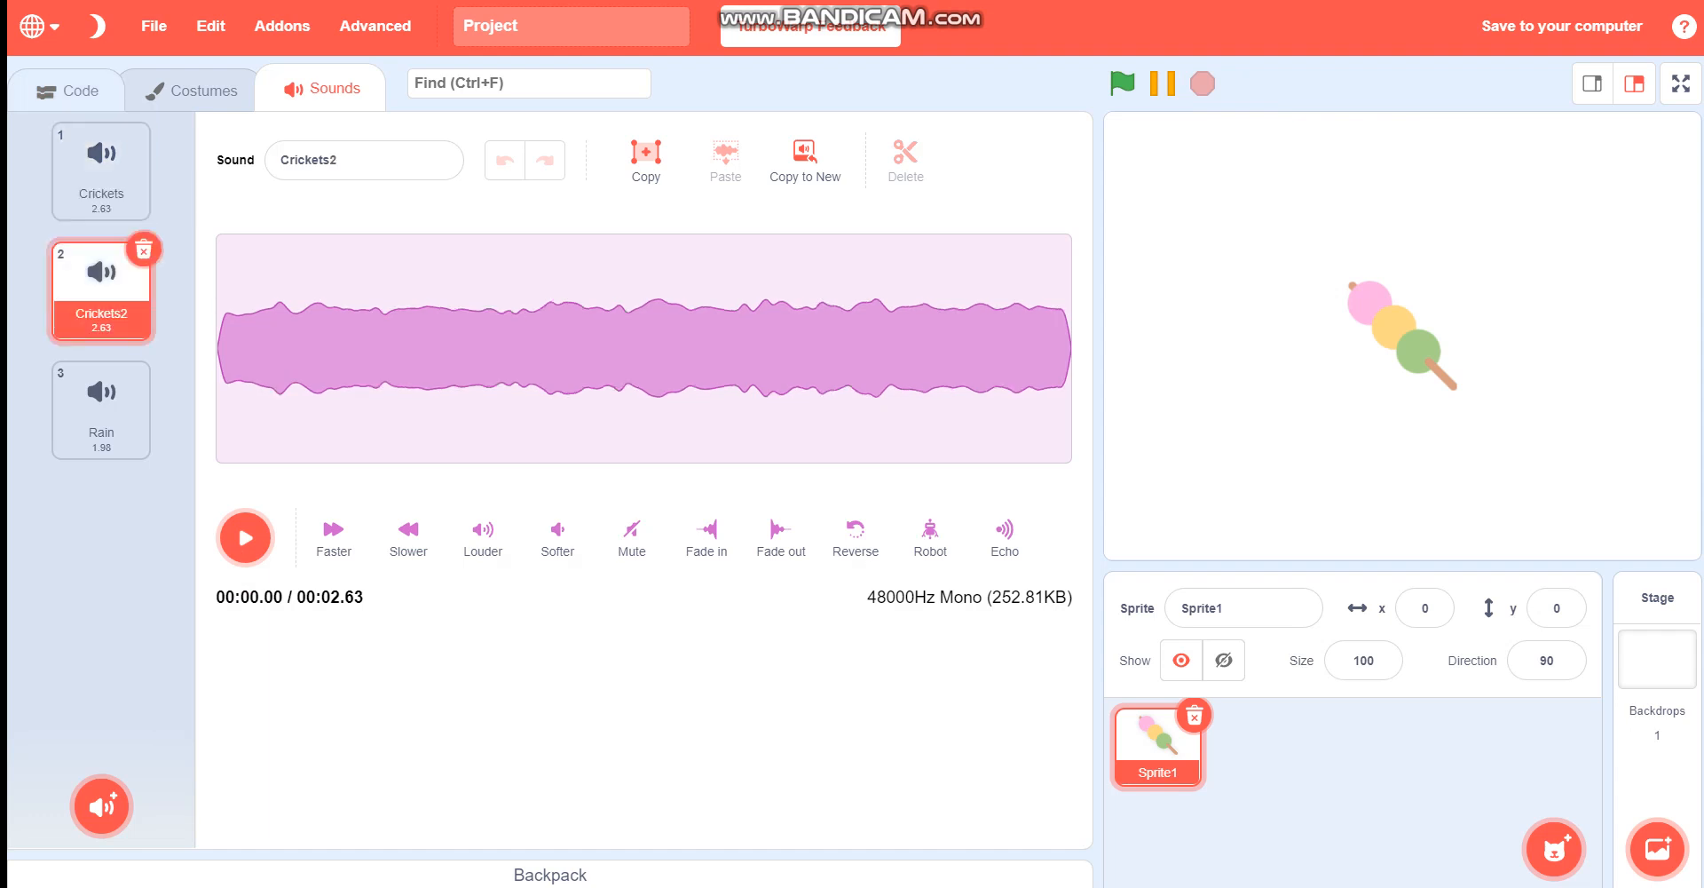
click(68, 88)
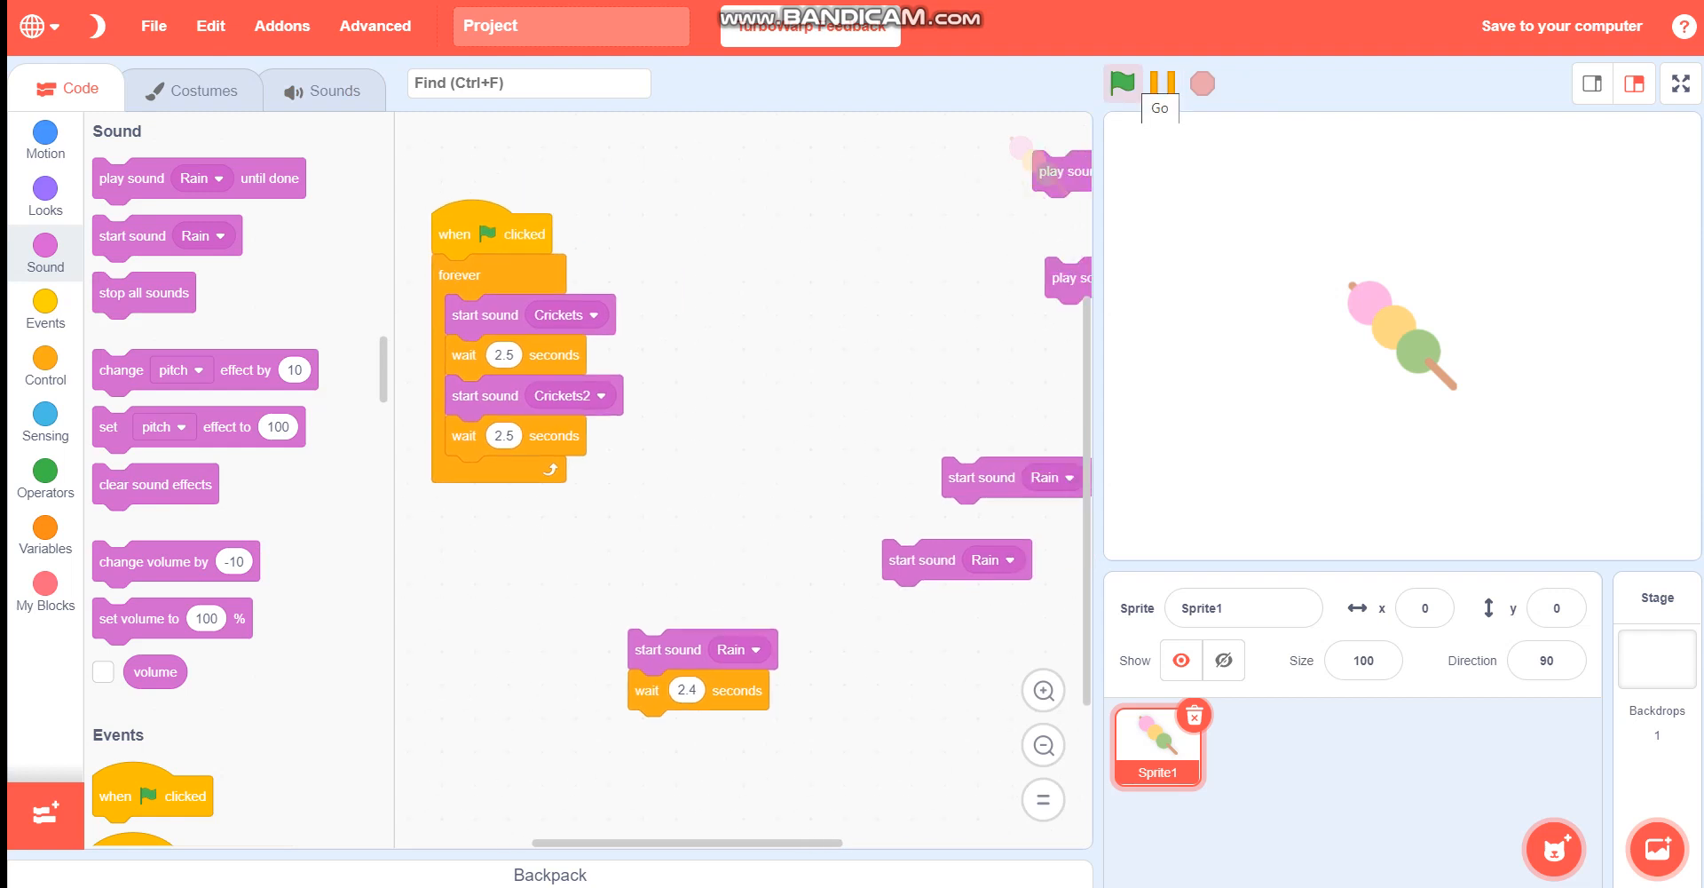
click(1122, 83)
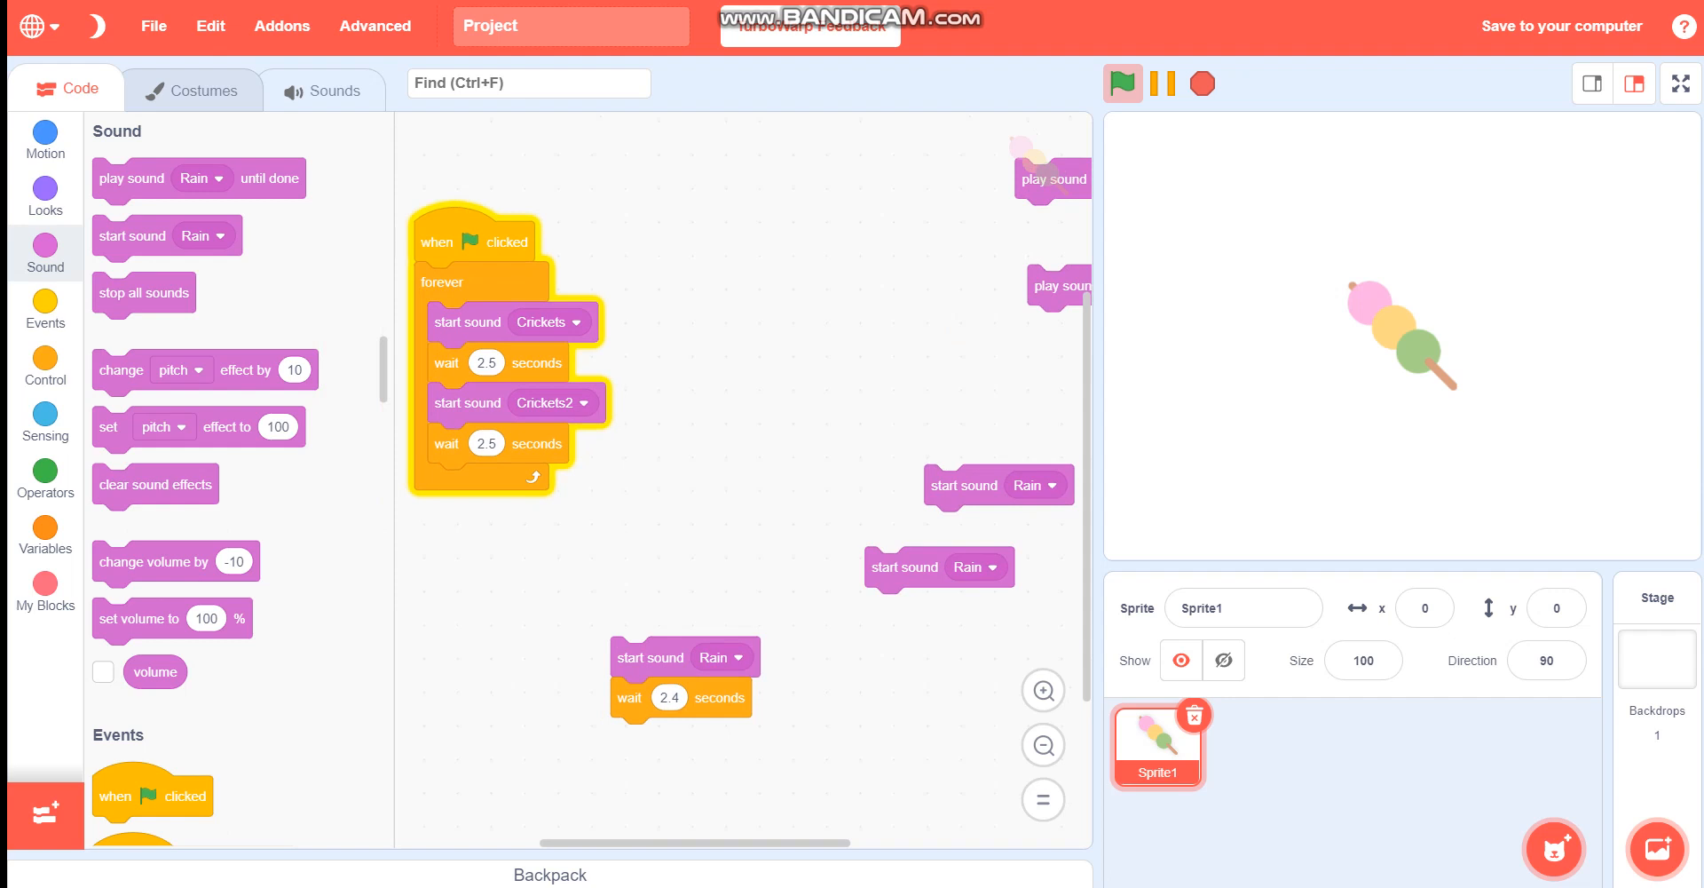
Stop the playing crickets loop and look over the sprite's sounds
click(1122, 84)
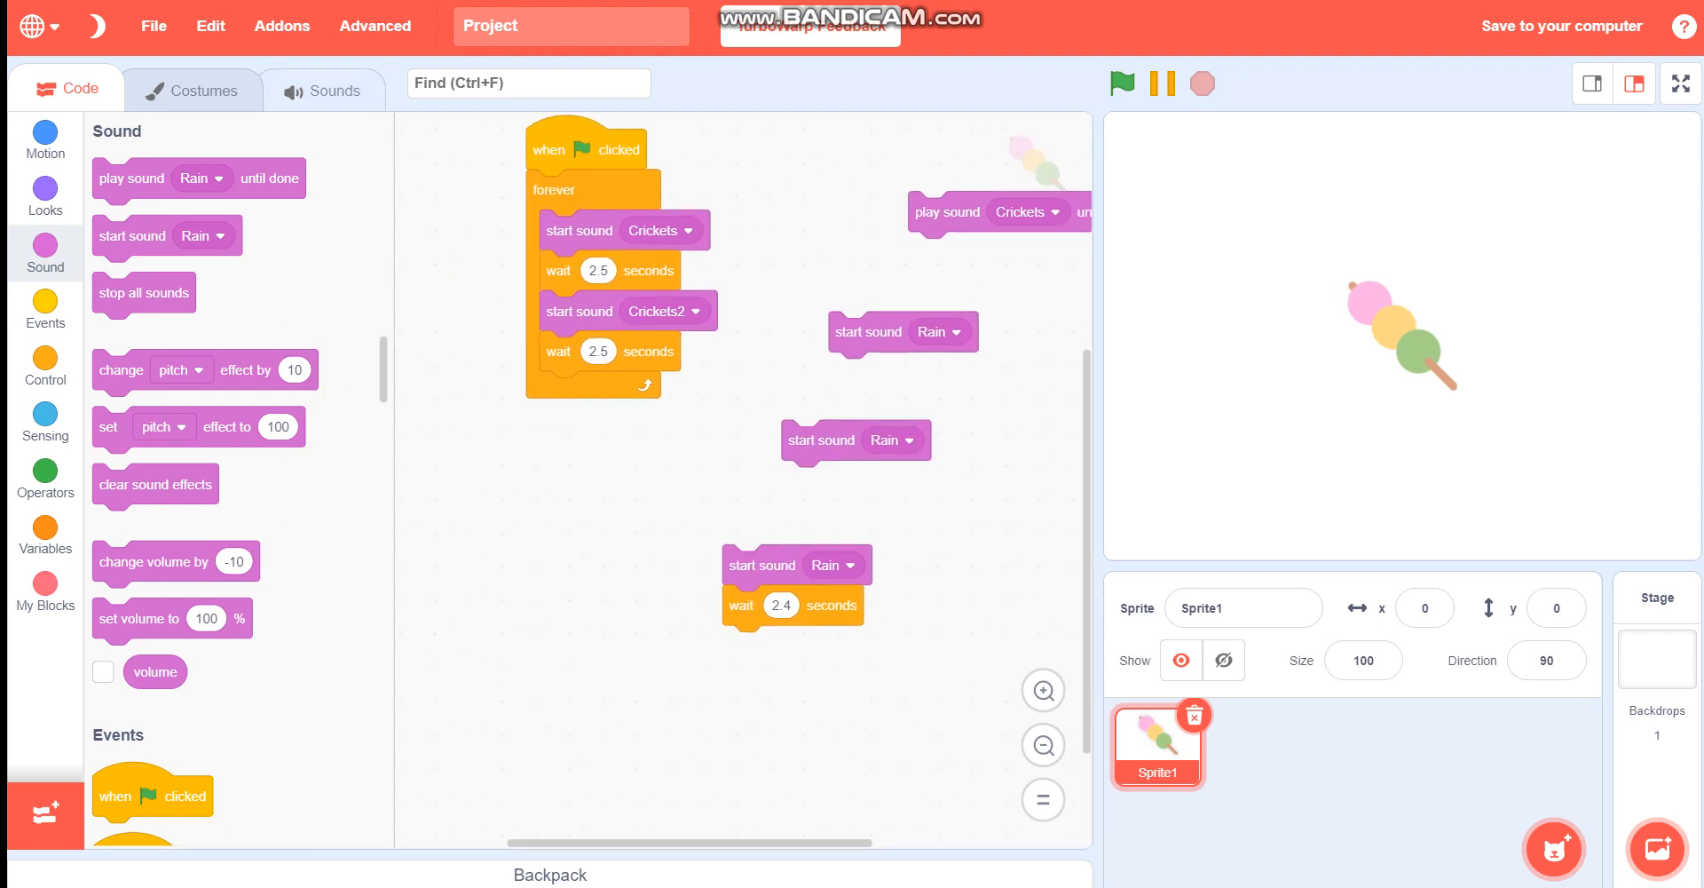
click(324, 88)
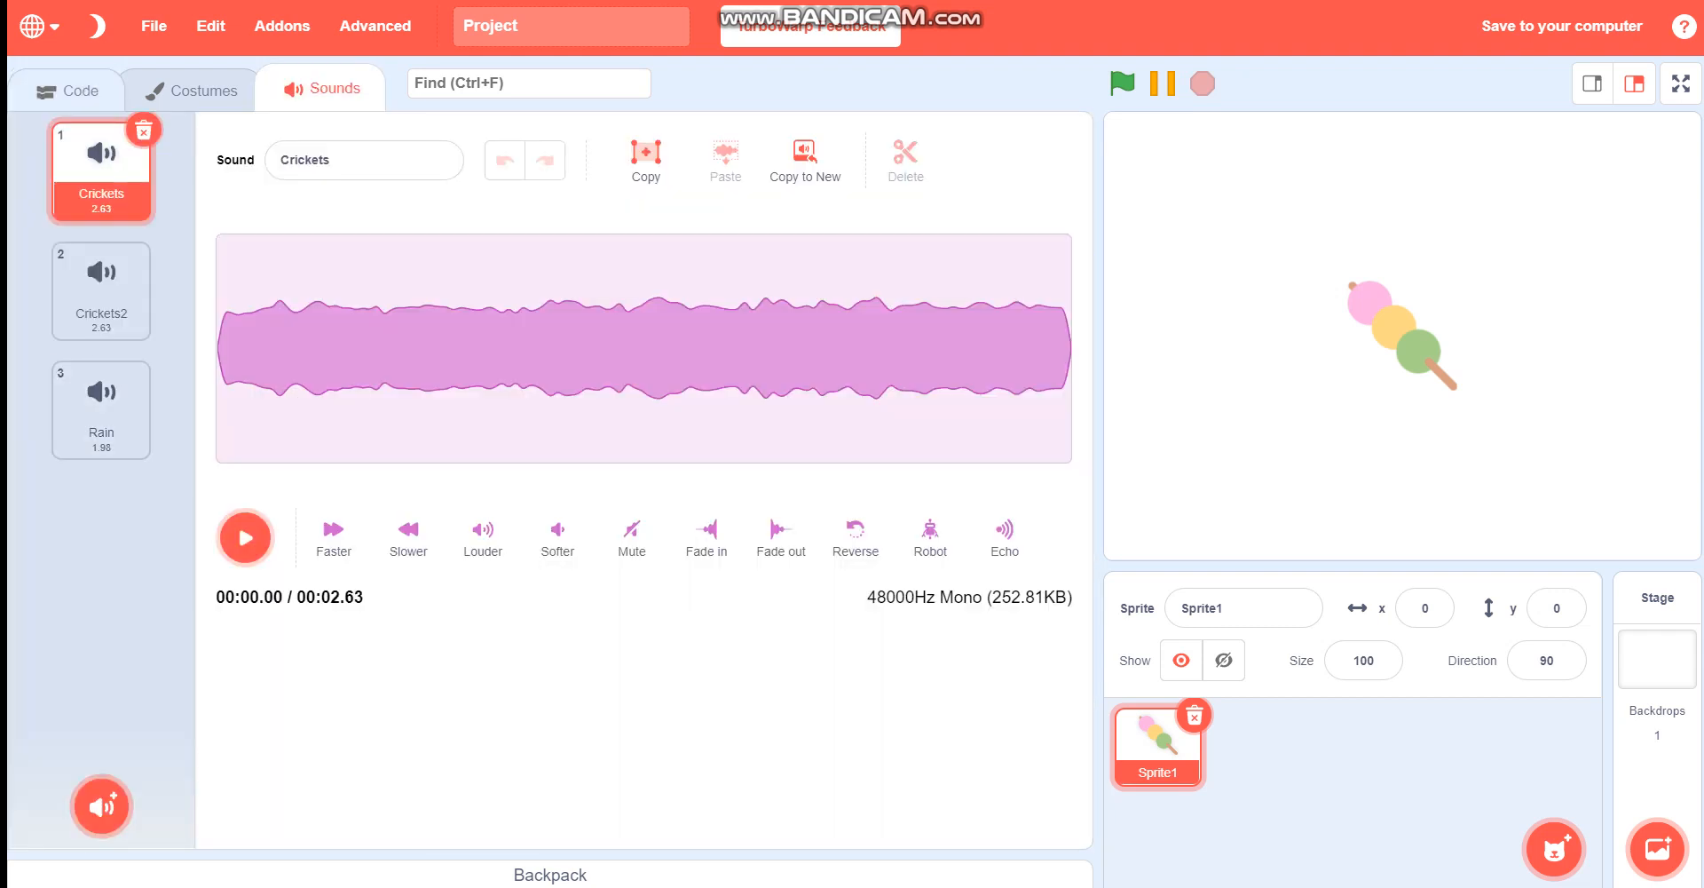
click(68, 90)
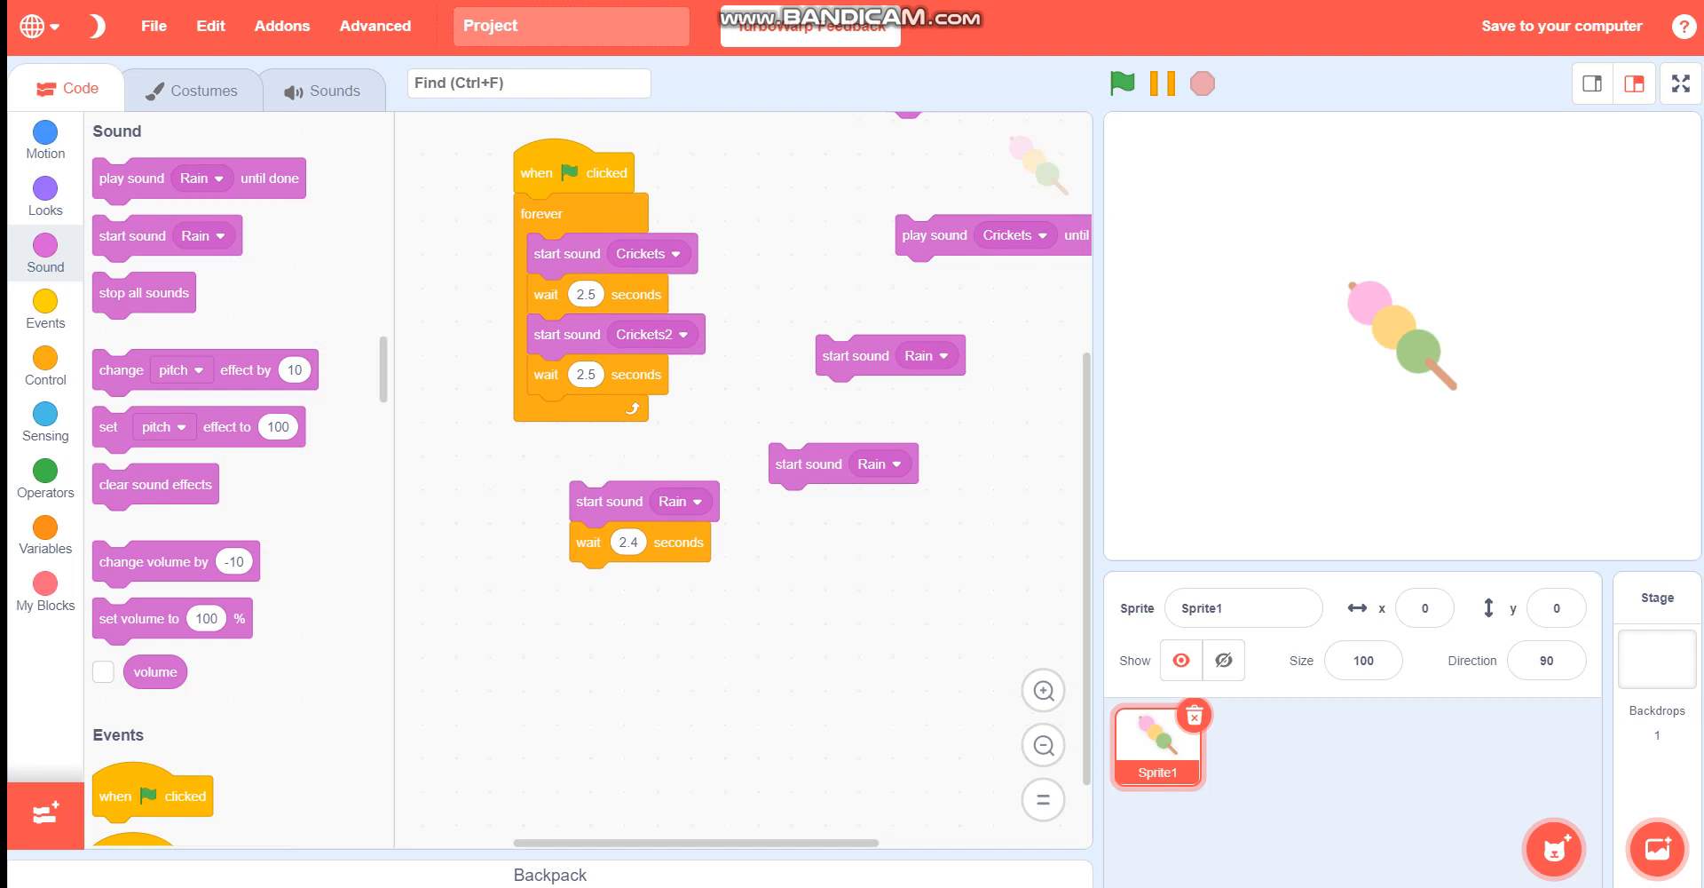
Recheck the Rain sound's 1.98-second length before returning to the scripts
click(321, 91)
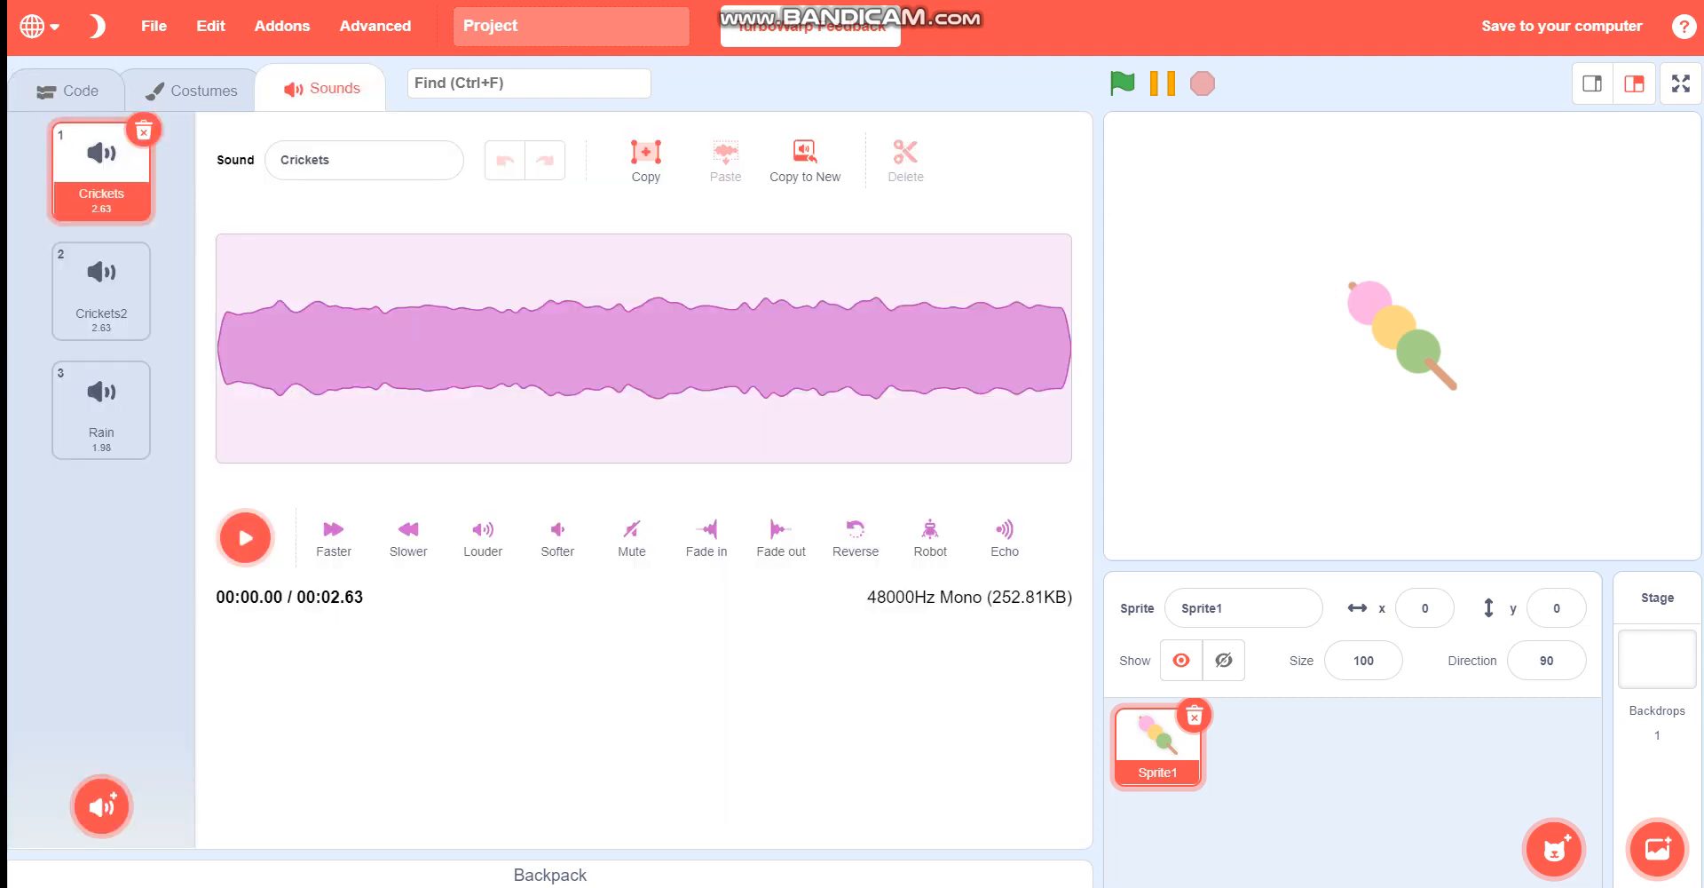
click(100, 407)
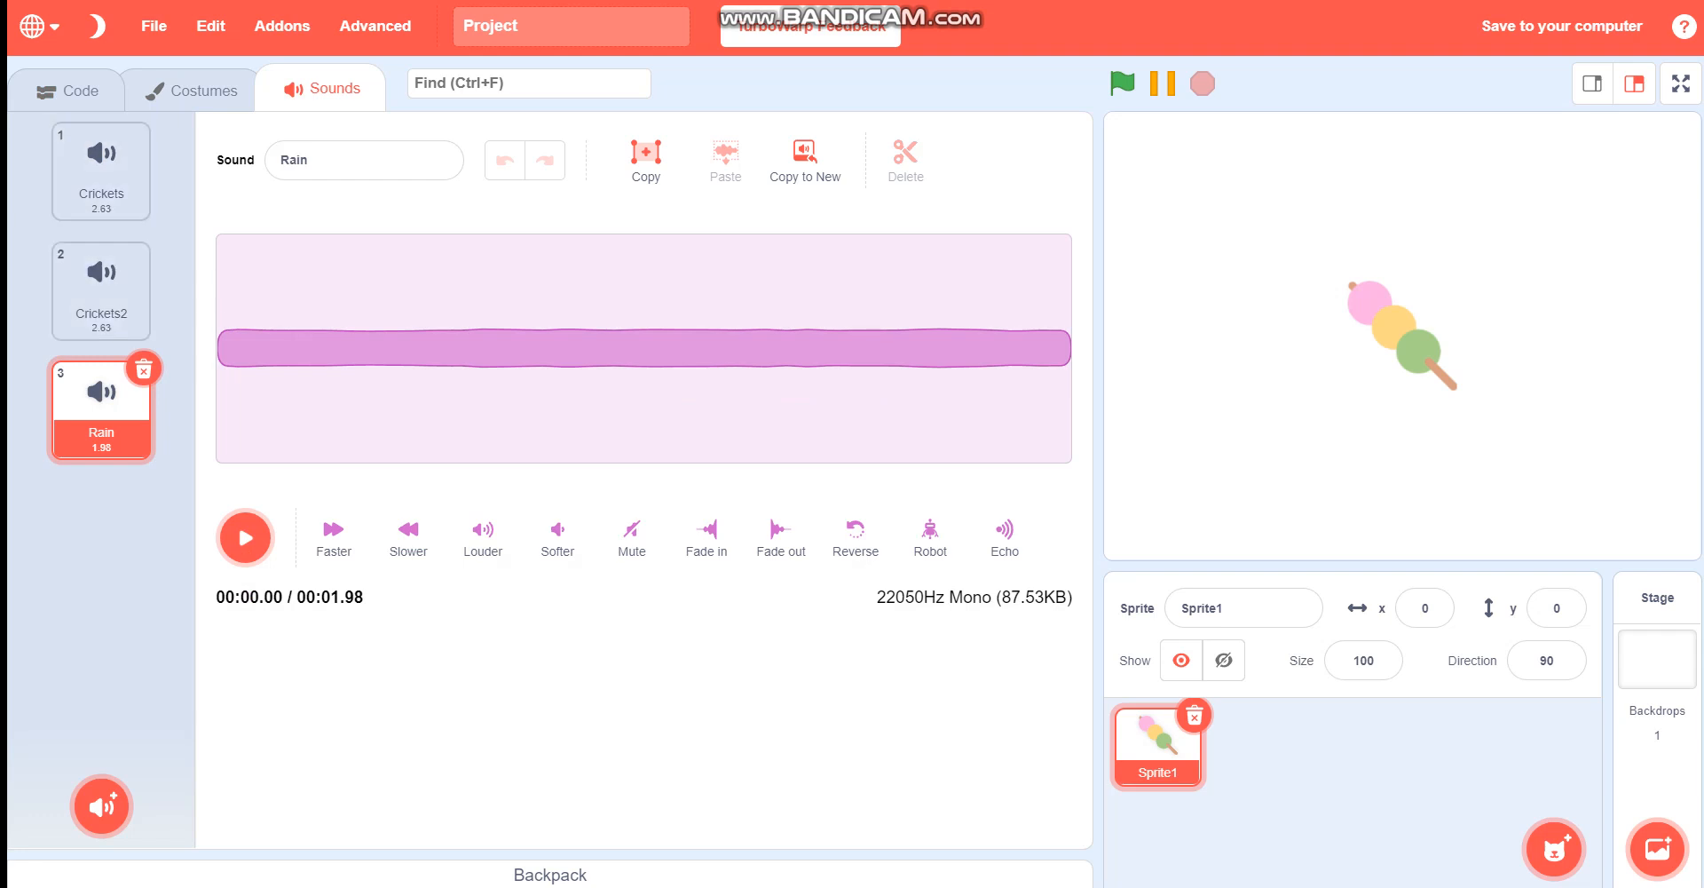
click(64, 89)
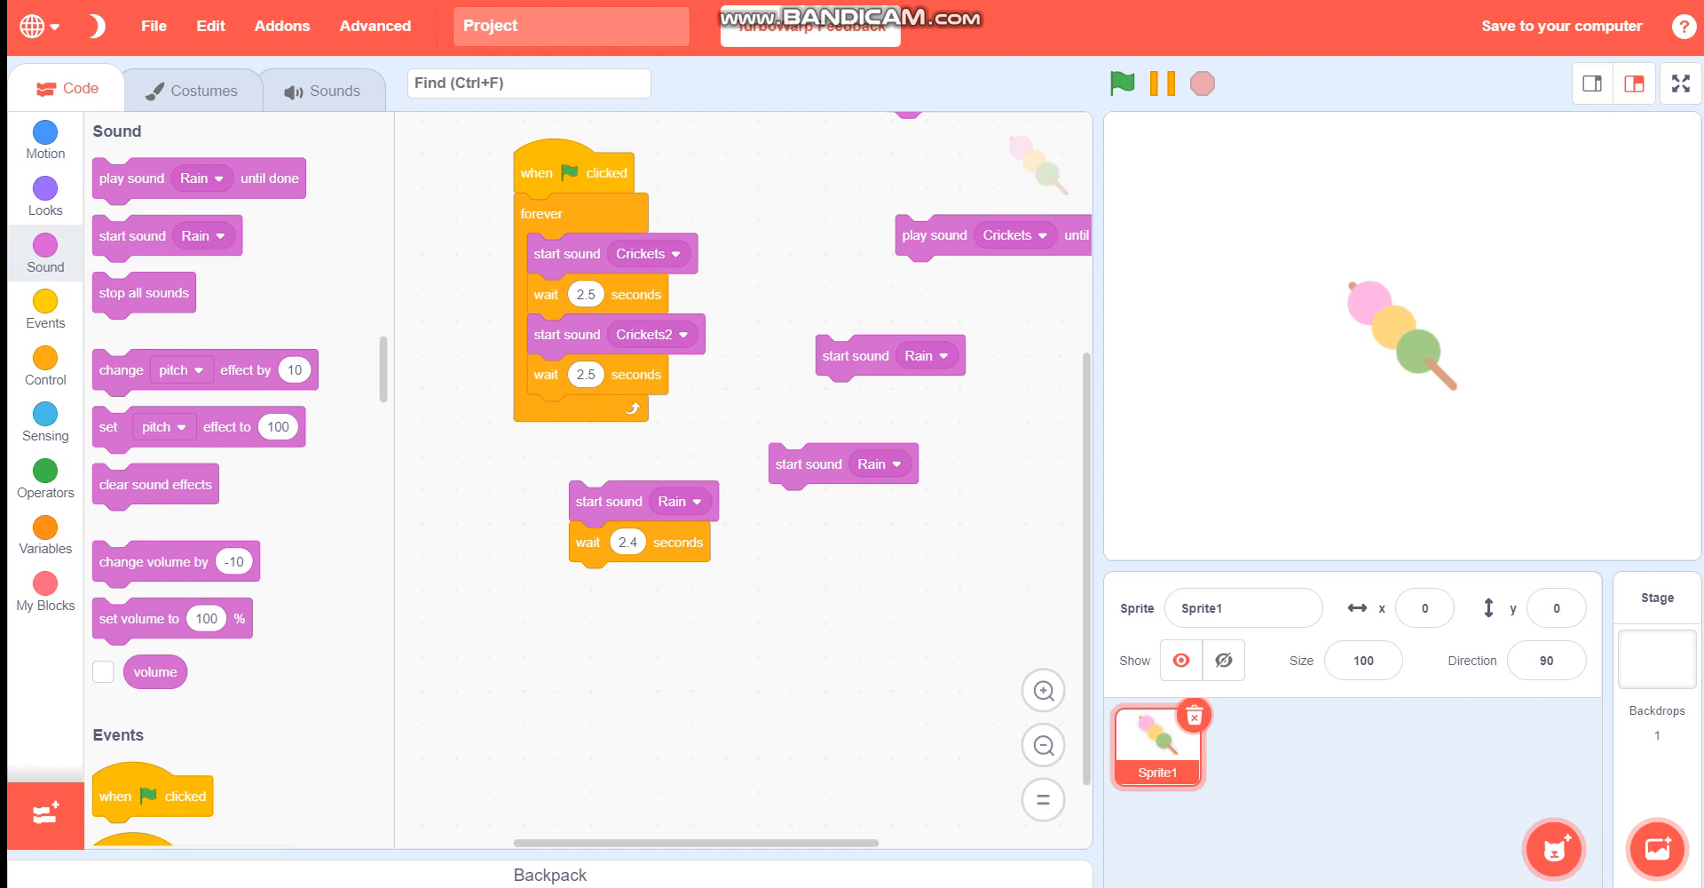